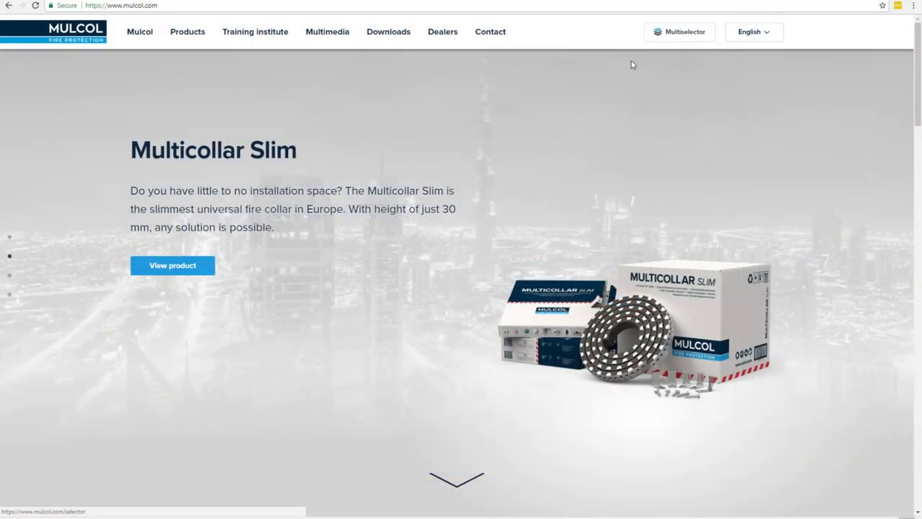
Step: Open the penetration seals Multiselector from the Multicollar Slim page header
{"action": "left_click", "coordinate": [679, 32]}
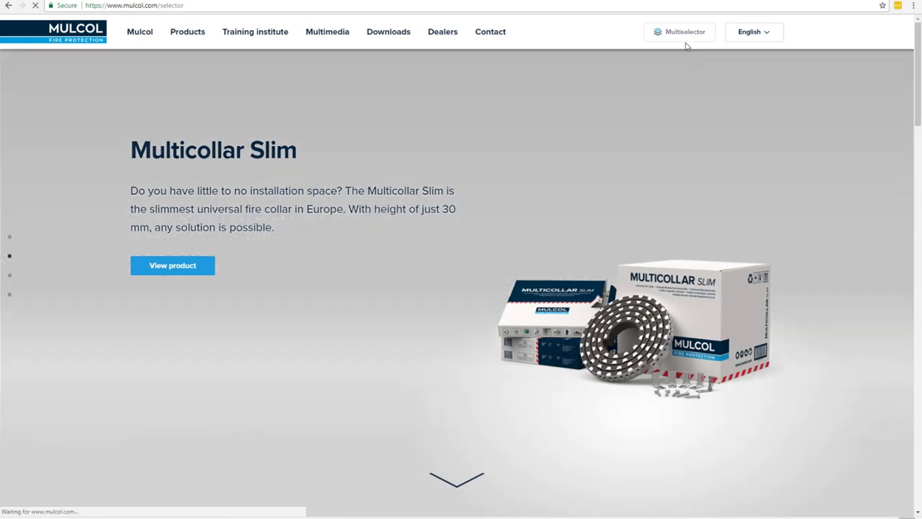
{"action": "left_click", "coordinate": [680, 31]}
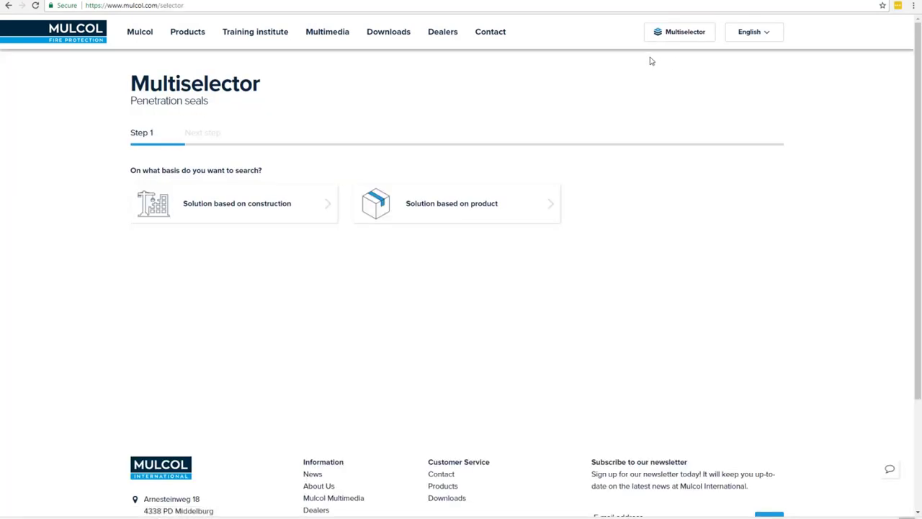
{"action": "mouse_move", "coordinate": [651, 99]}
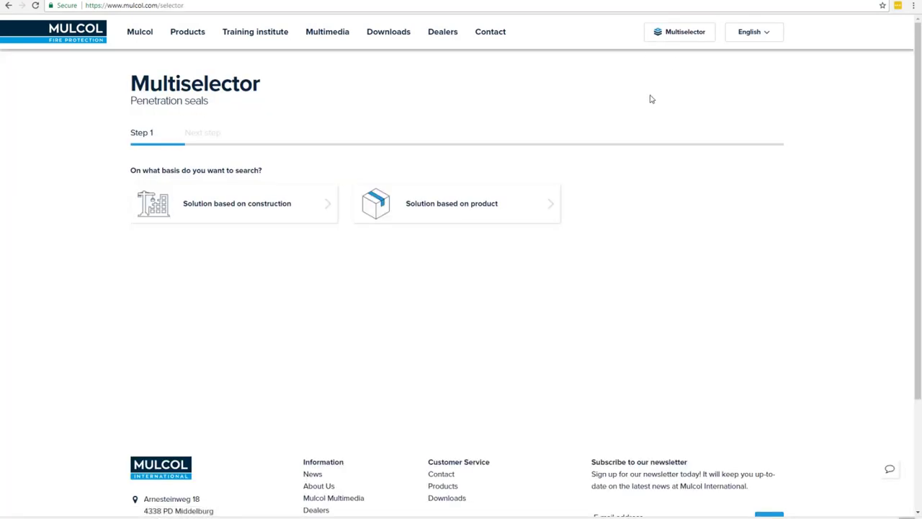
{"action": "mouse_move", "coordinate": [713, 349]}
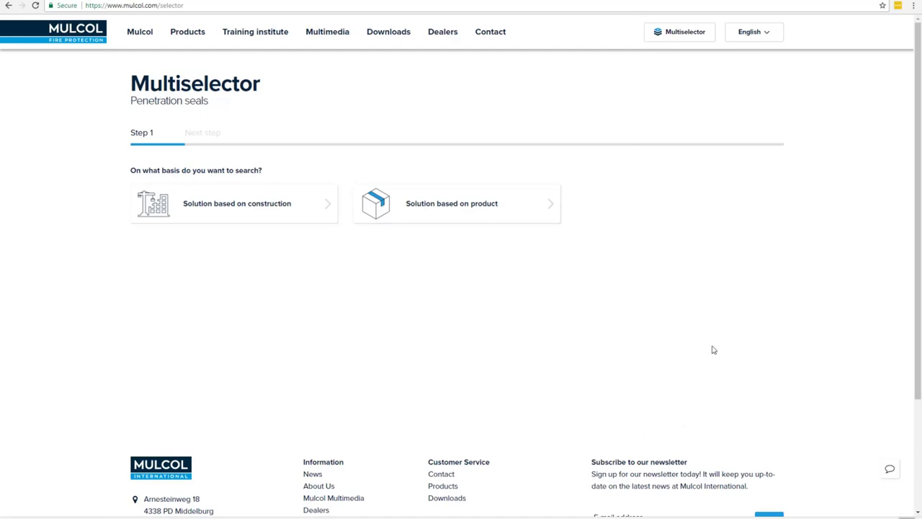
{"action": "mouse_move", "coordinate": [496, 314]}
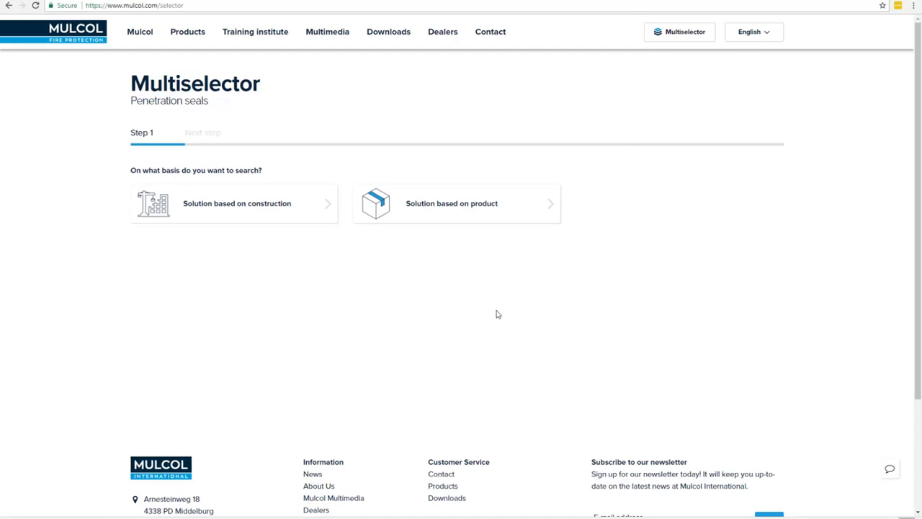
{"action": "mouse_move", "coordinate": [869, 514]}
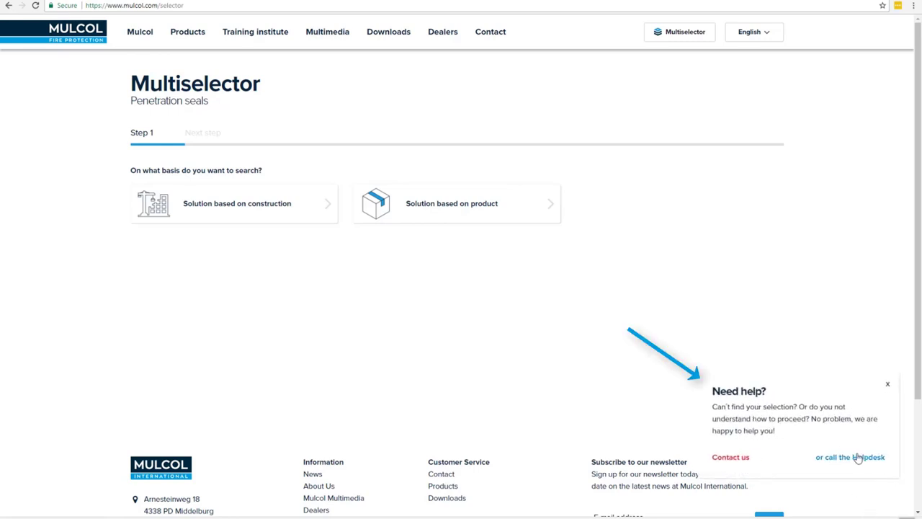
{"action": "mouse_move", "coordinate": [664, 408]}
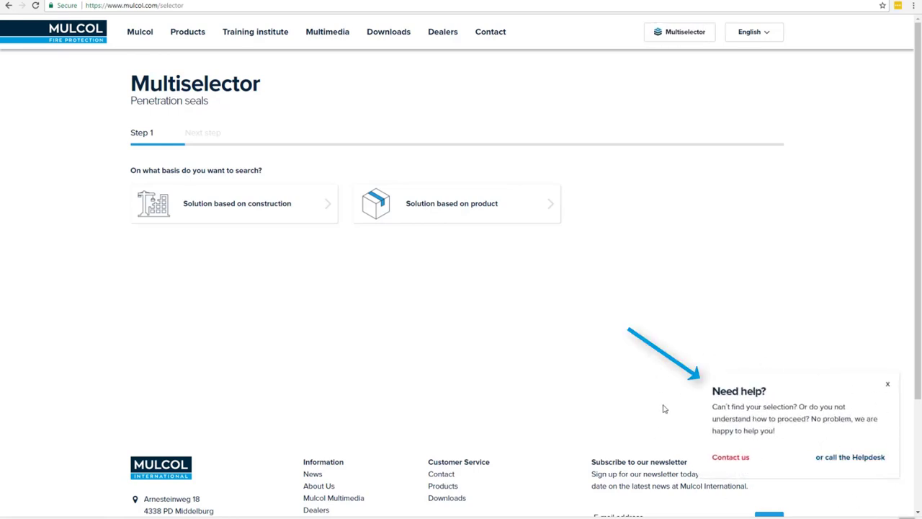
{"action": "mouse_move", "coordinate": [710, 467]}
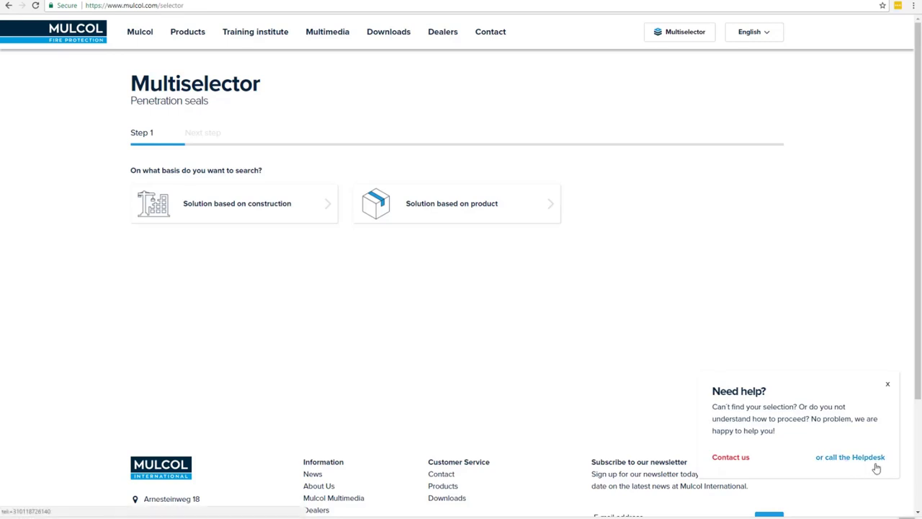
{"action": "mouse_move", "coordinate": [872, 467]}
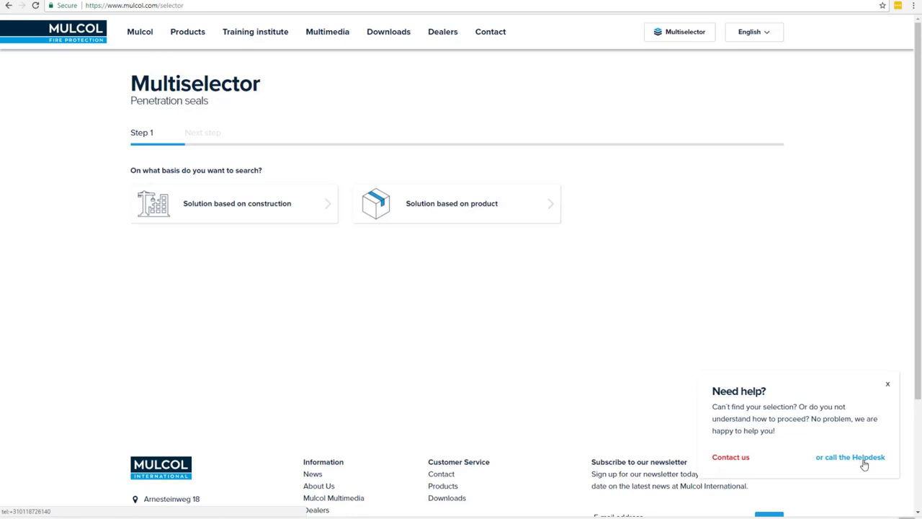
{"action": "mouse_move", "coordinate": [903, 387]}
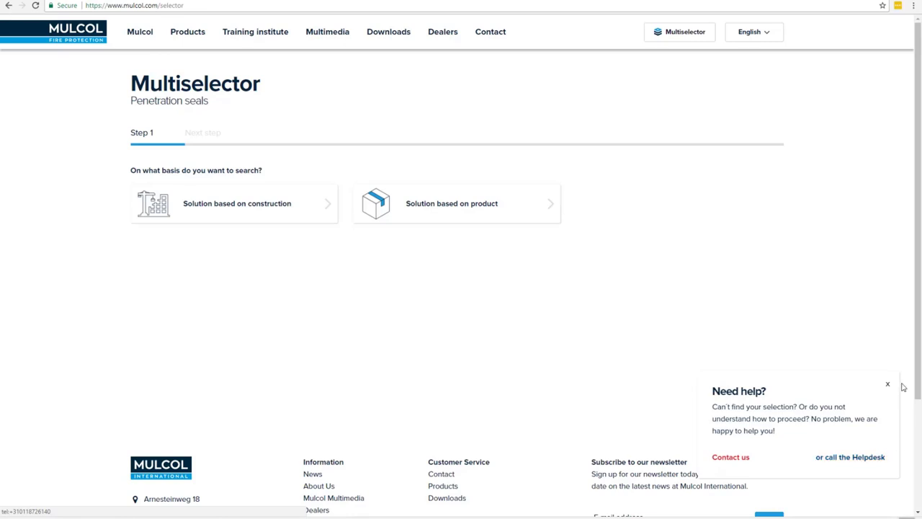
Step: Close the Need help? popup, leaving Step 1's search-basis choices unanswered
{"action": "left_click", "coordinate": [887, 383]}
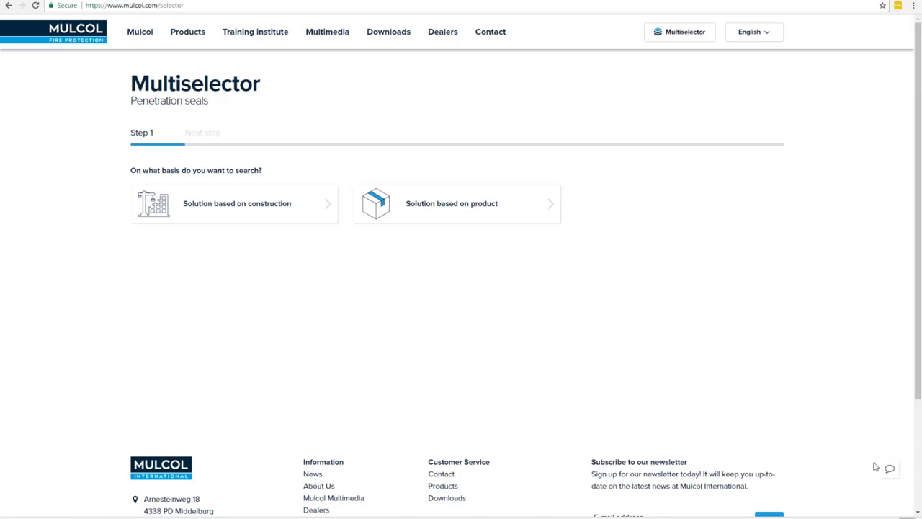
{"action": "mouse_move", "coordinate": [902, 472]}
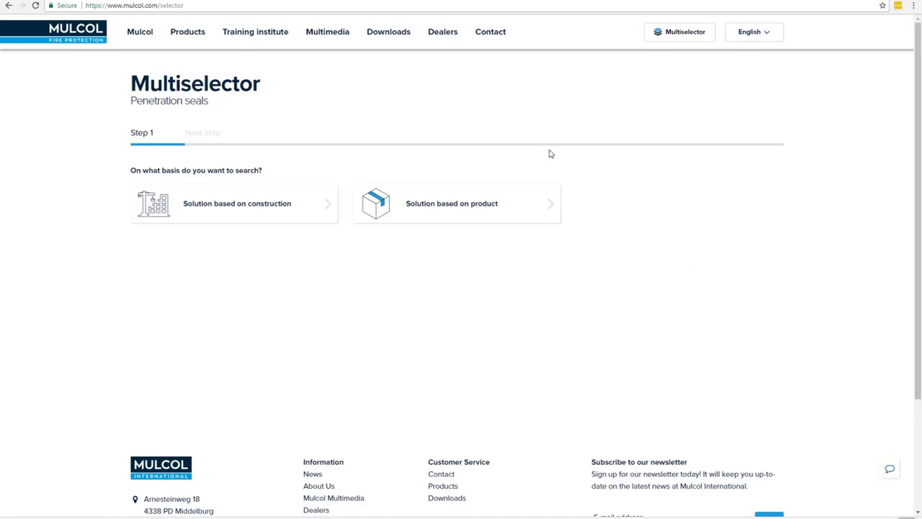
{"action": "mouse_move", "coordinate": [73, 205]}
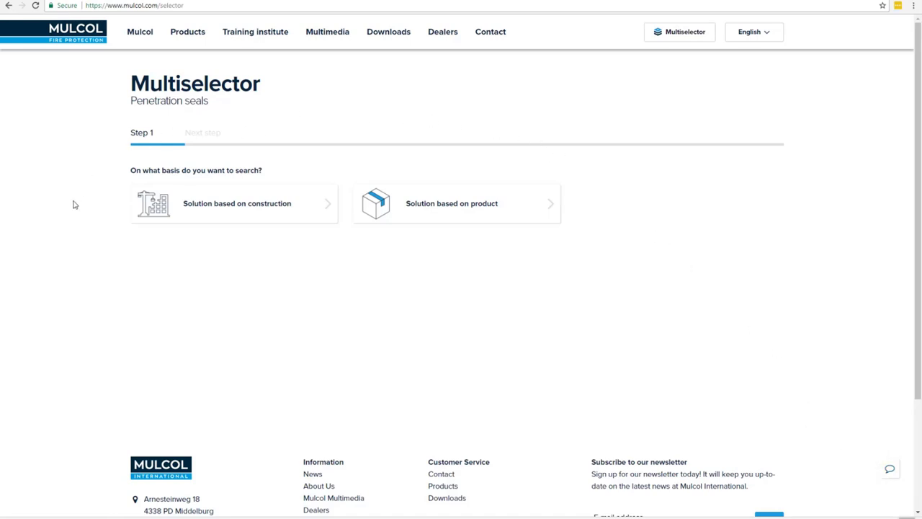
{"action": "mouse_move", "coordinate": [261, 223]}
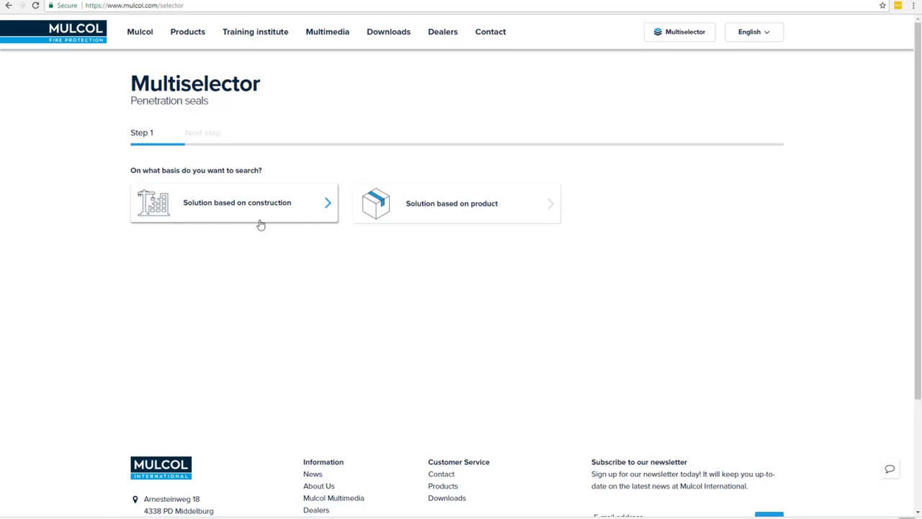
{"action": "mouse_move", "coordinate": [484, 218]}
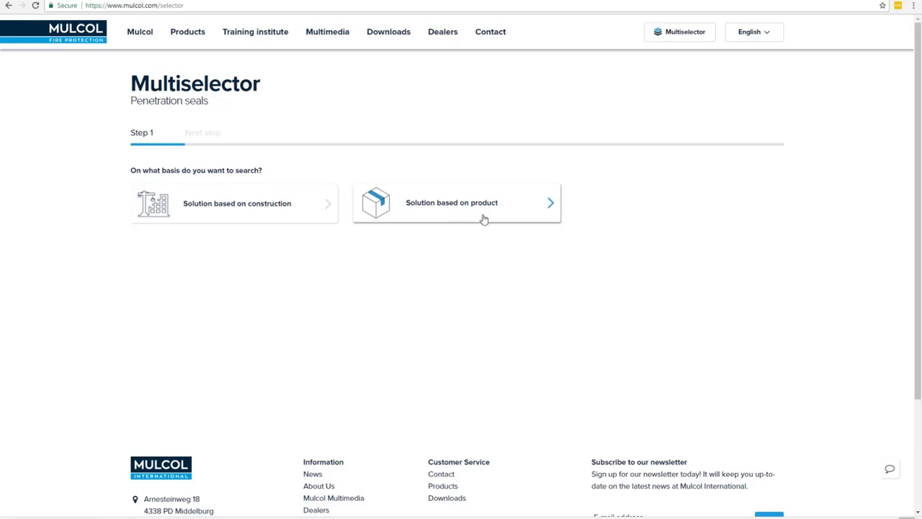
{"action": "mouse_move", "coordinate": [496, 220]}
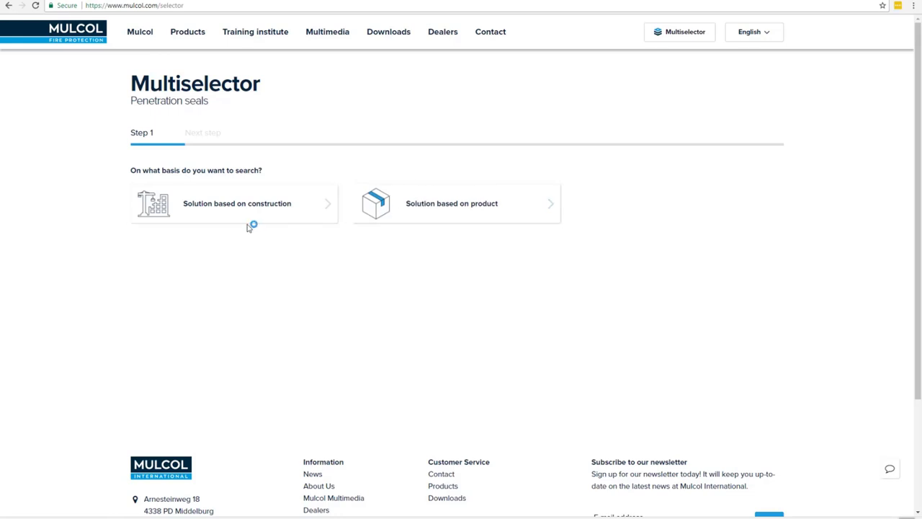
{"action": "mouse_move", "coordinate": [254, 218]}
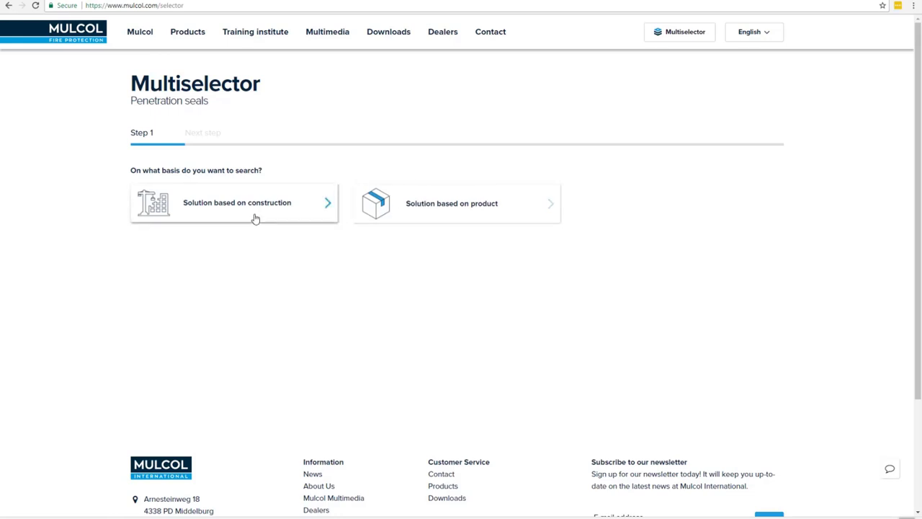
Step: Choose 'Solution based on construction' as the search basis
{"action": "left_click", "coordinate": [234, 202]}
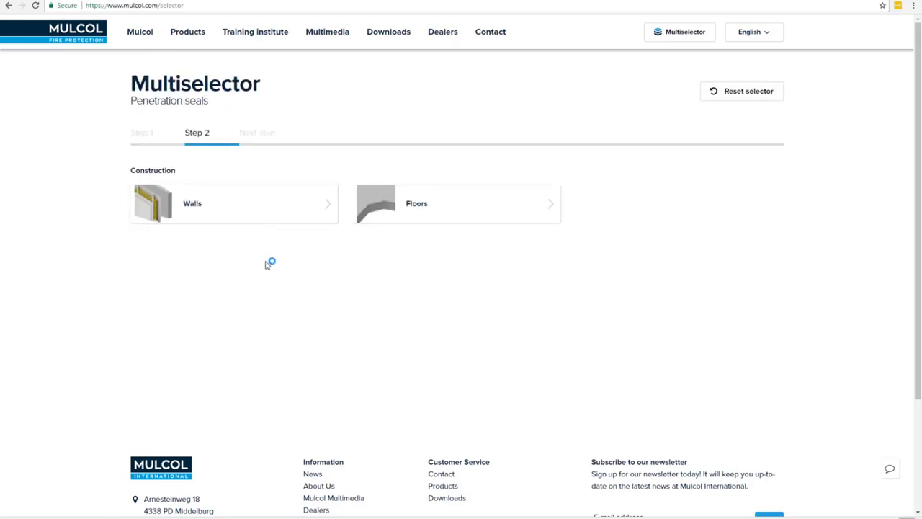
{"action": "mouse_move", "coordinate": [264, 216]}
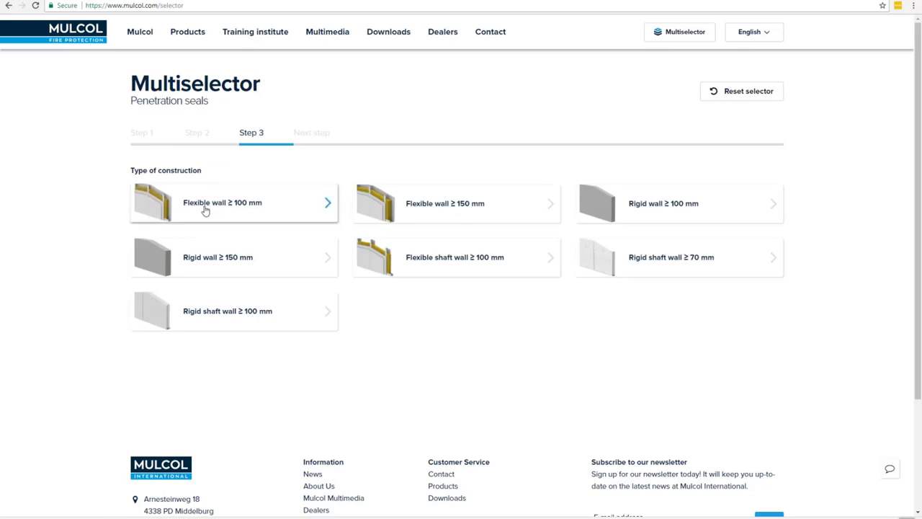
{"action": "mouse_move", "coordinate": [287, 234]}
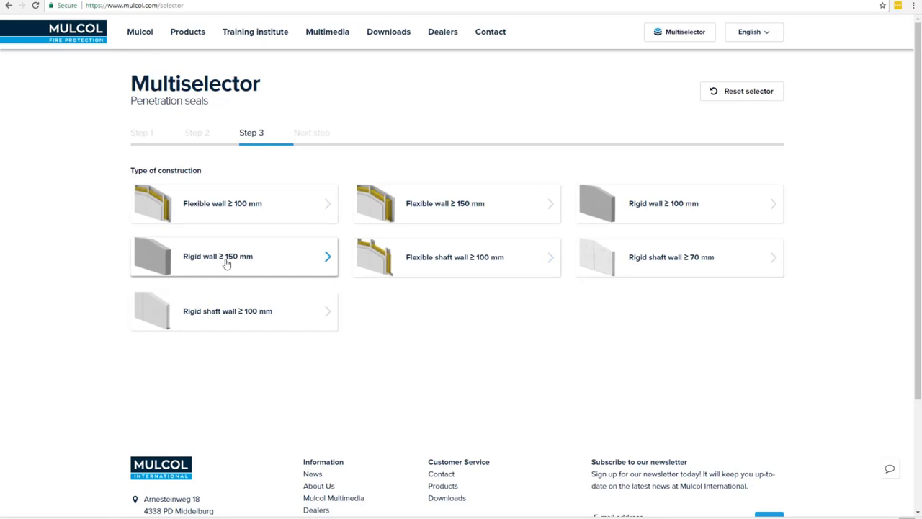
{"action": "mouse_move", "coordinate": [505, 268]}
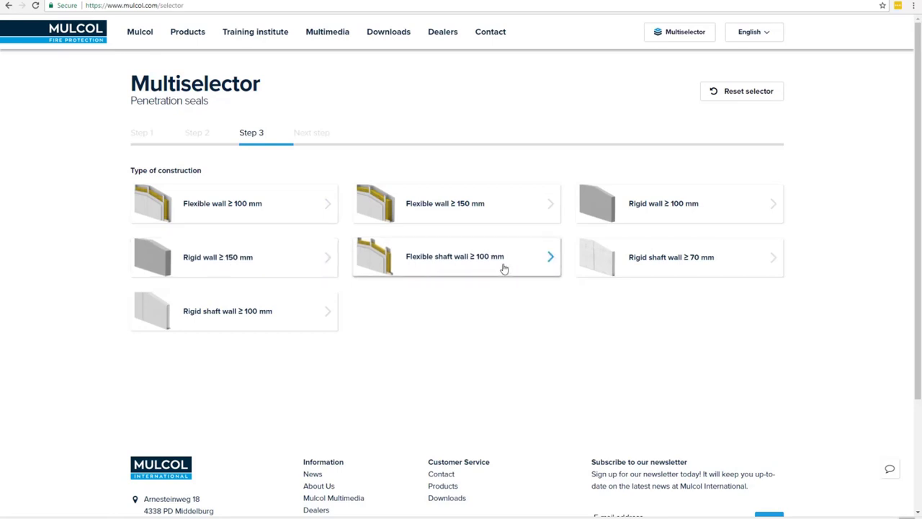
{"action": "mouse_move", "coordinate": [253, 325]}
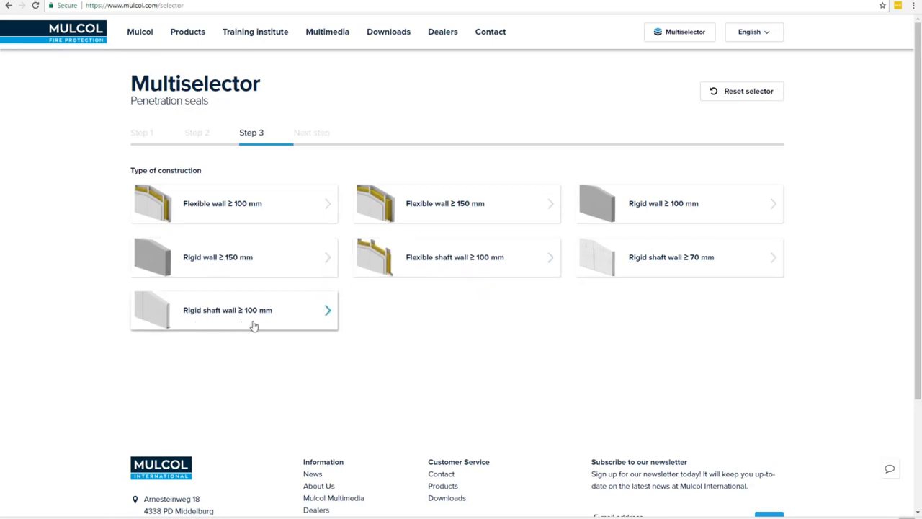
{"action": "mouse_move", "coordinate": [226, 216]}
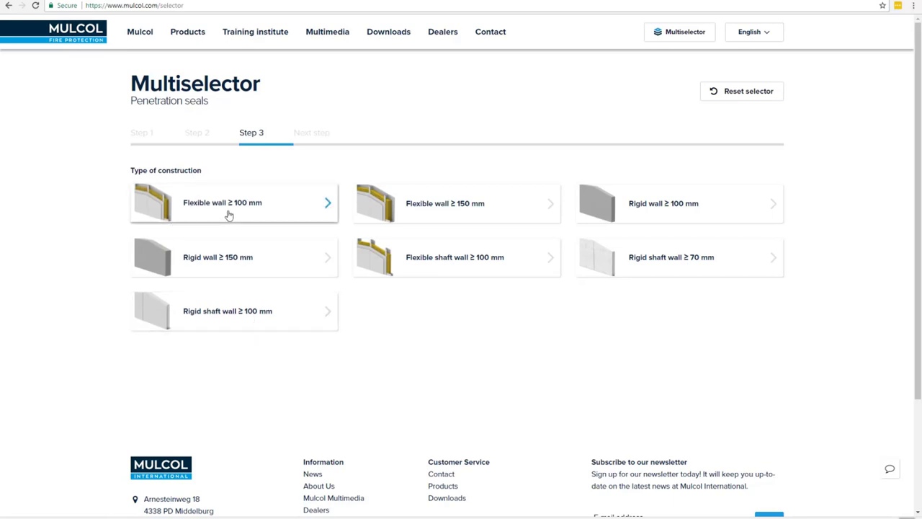
Step: Choose Flexible wall ≥ 100 mm as the construction type
{"action": "left_click", "coordinate": [231, 202]}
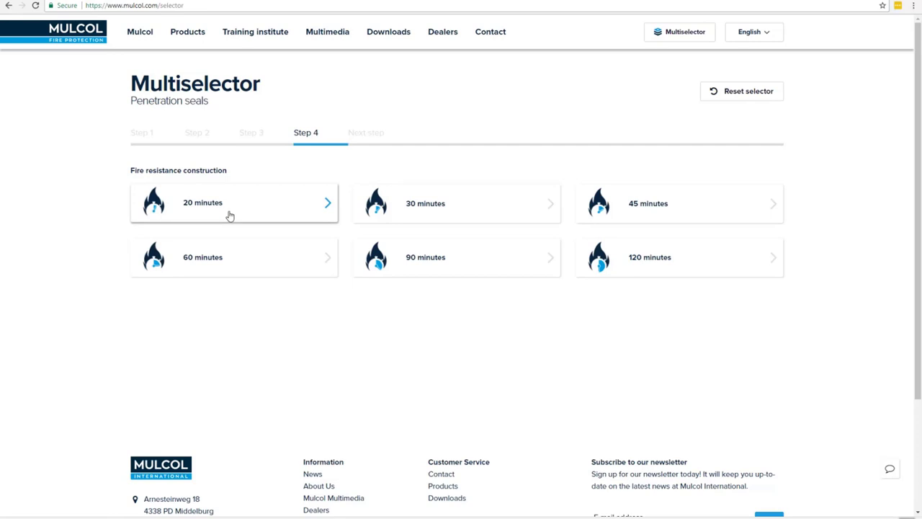
{"action": "mouse_move", "coordinate": [329, 254]}
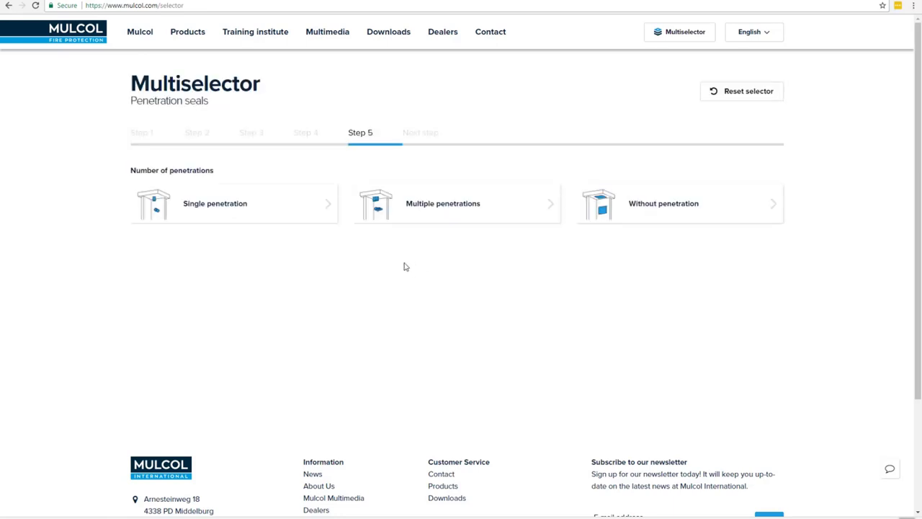
{"action": "mouse_move", "coordinate": [394, 258]}
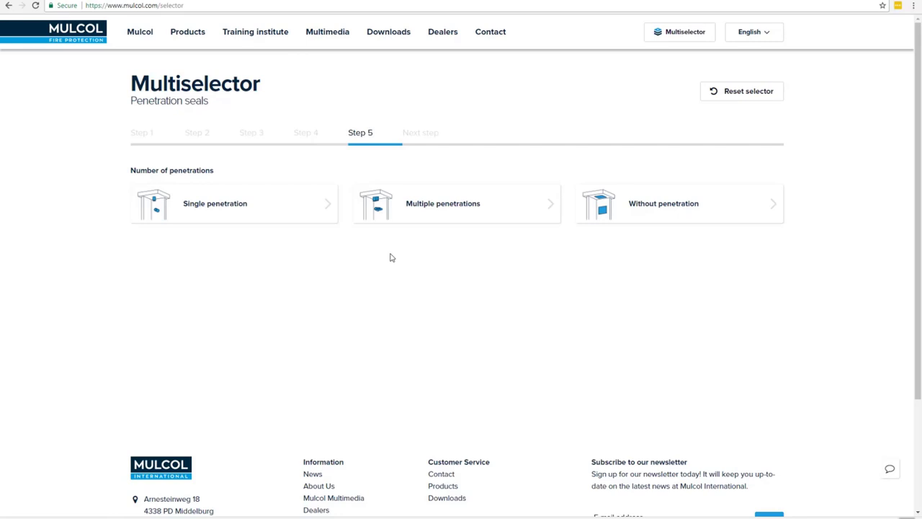
{"action": "mouse_move", "coordinate": [229, 218]}
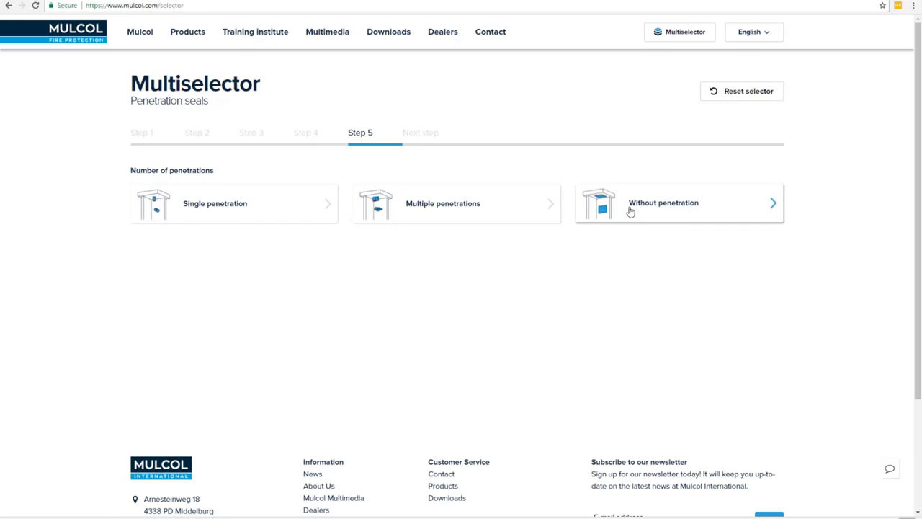
{"action": "mouse_move", "coordinate": [683, 213]}
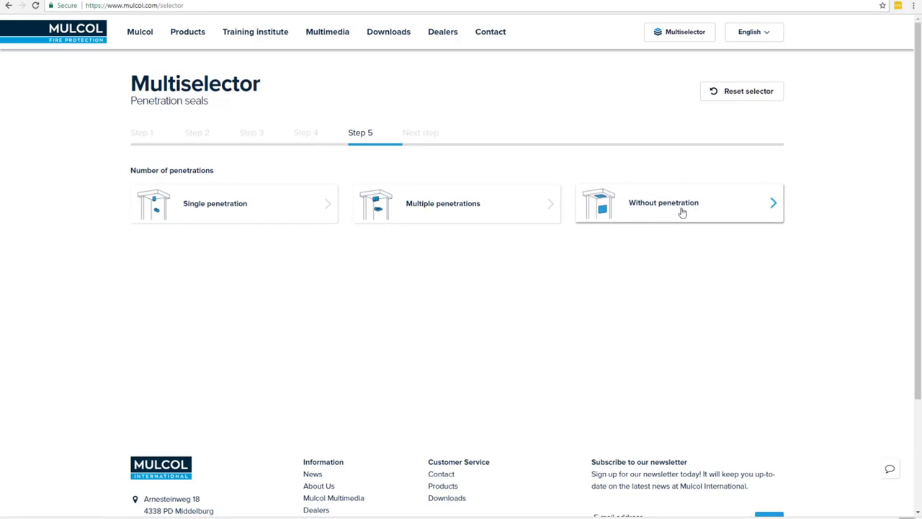
{"action": "mouse_move", "coordinate": [603, 217]}
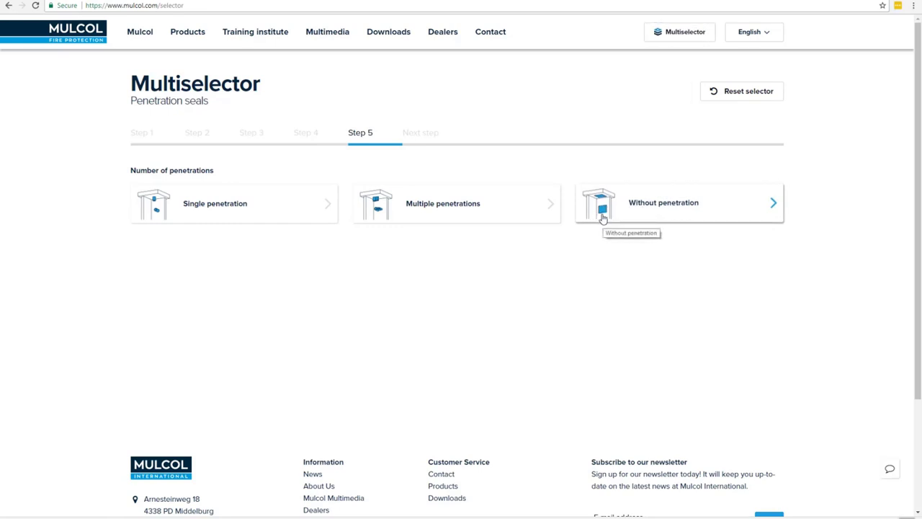
{"action": "mouse_move", "coordinate": [375, 207]}
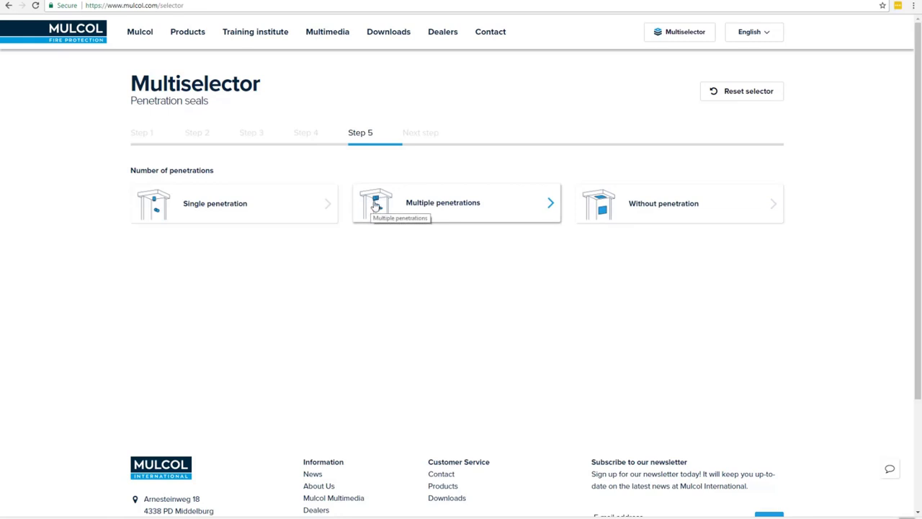
{"action": "mouse_move", "coordinate": [384, 214]}
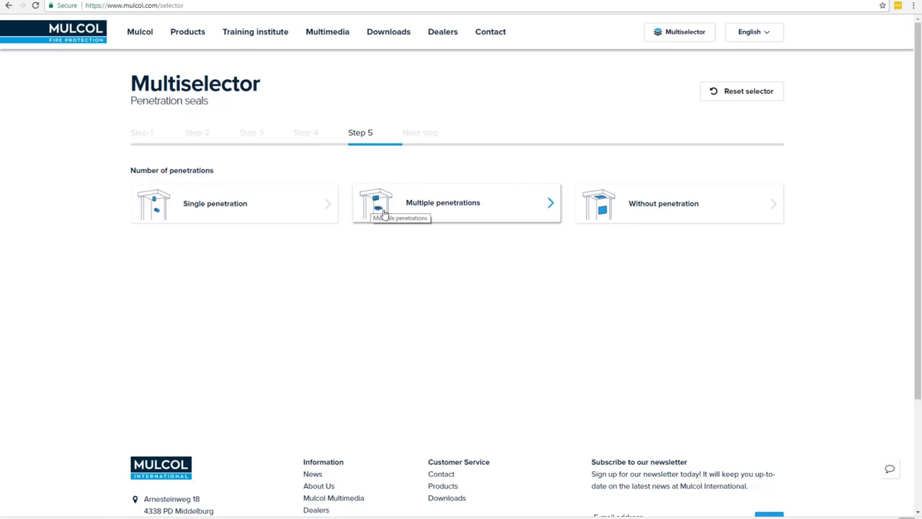
{"action": "mouse_move", "coordinate": [198, 217]}
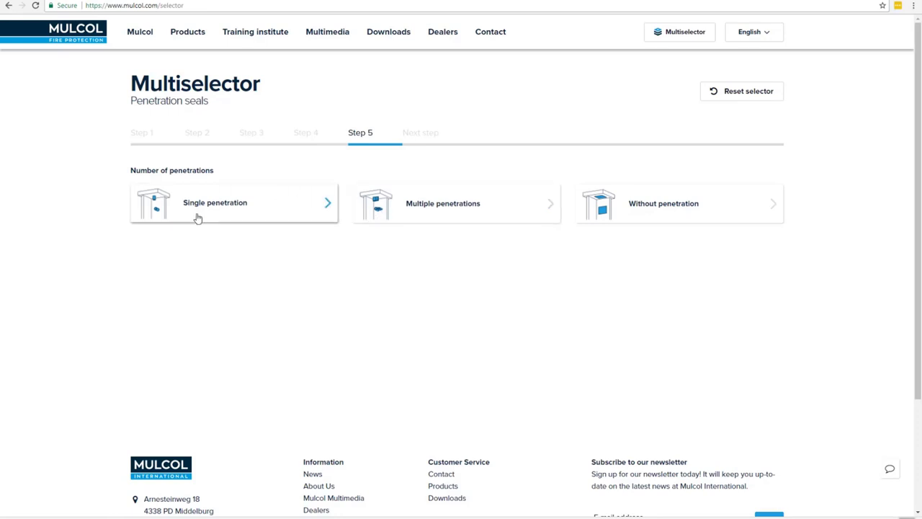
Step: Choose a single penetration and PVC as the penetration type
{"action": "left_click", "coordinate": [215, 202]}
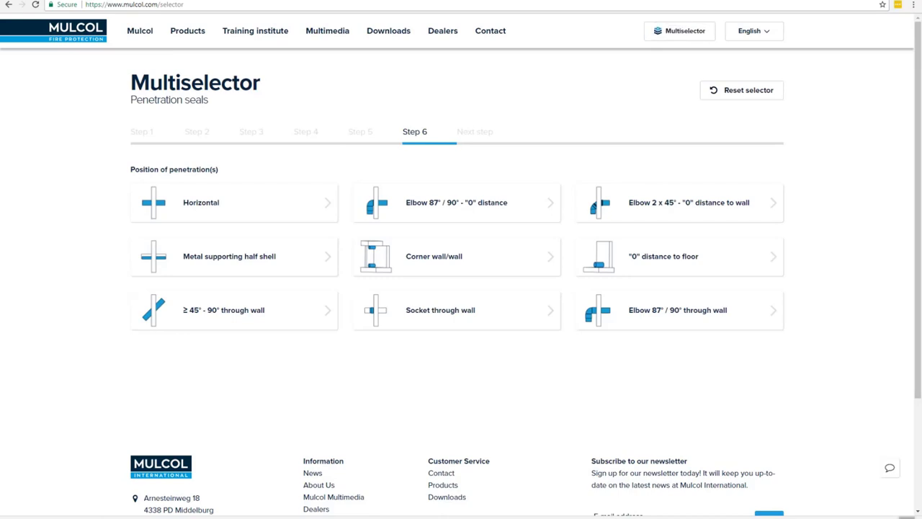
{"action": "mouse_move", "coordinate": [404, 161]}
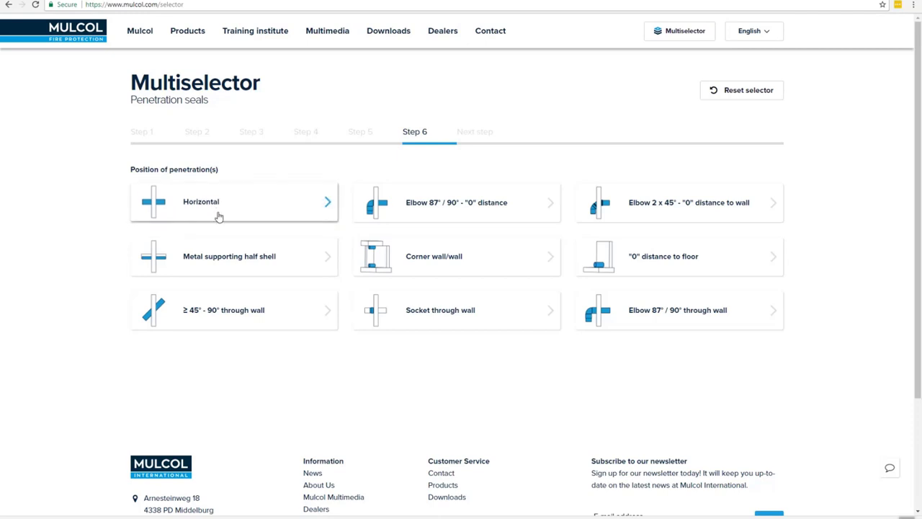
{"action": "mouse_move", "coordinate": [169, 263]}
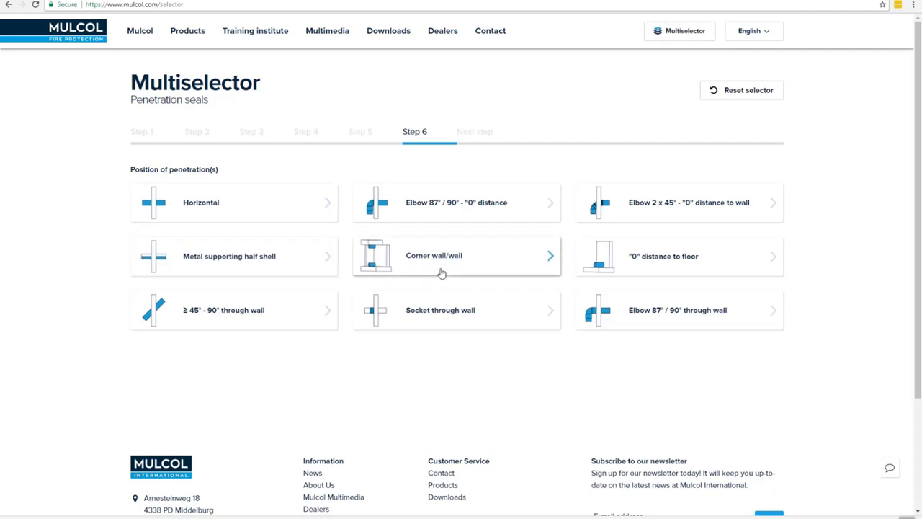
{"action": "mouse_move", "coordinate": [624, 263]}
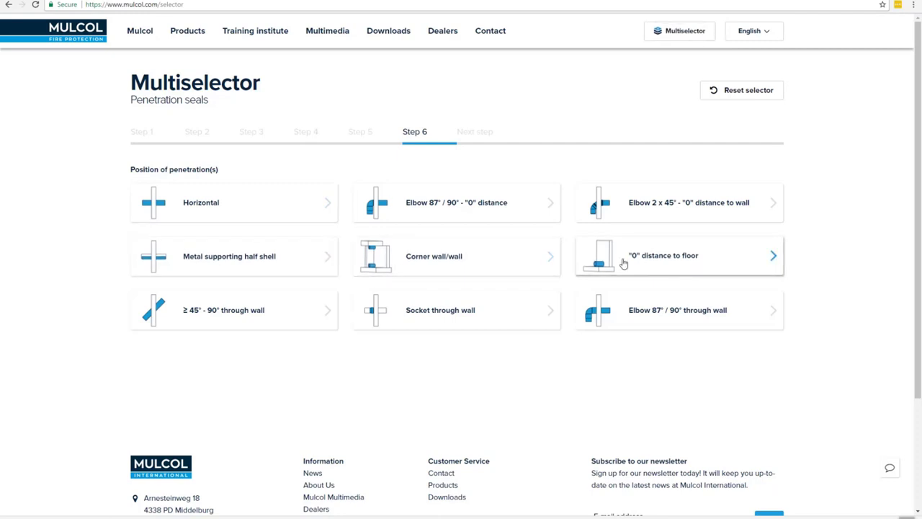
{"action": "mouse_move", "coordinate": [407, 310]}
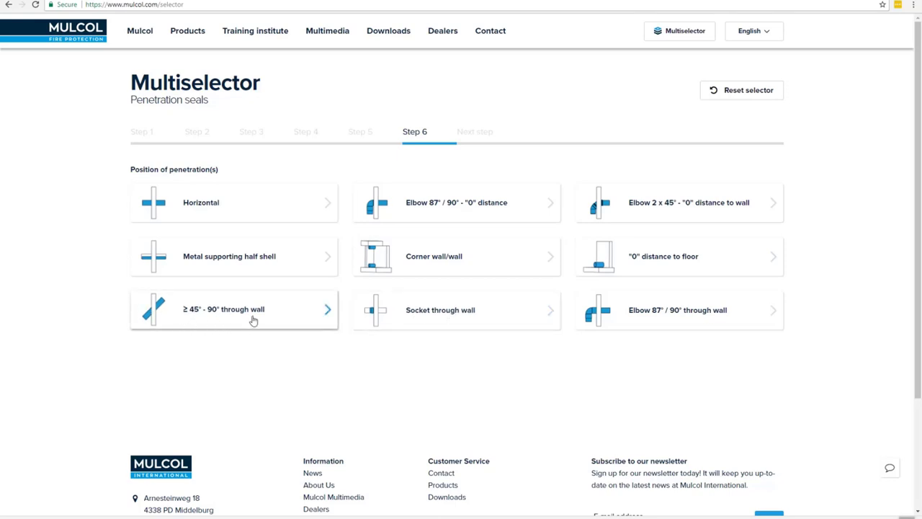
{"action": "mouse_move", "coordinate": [194, 209]}
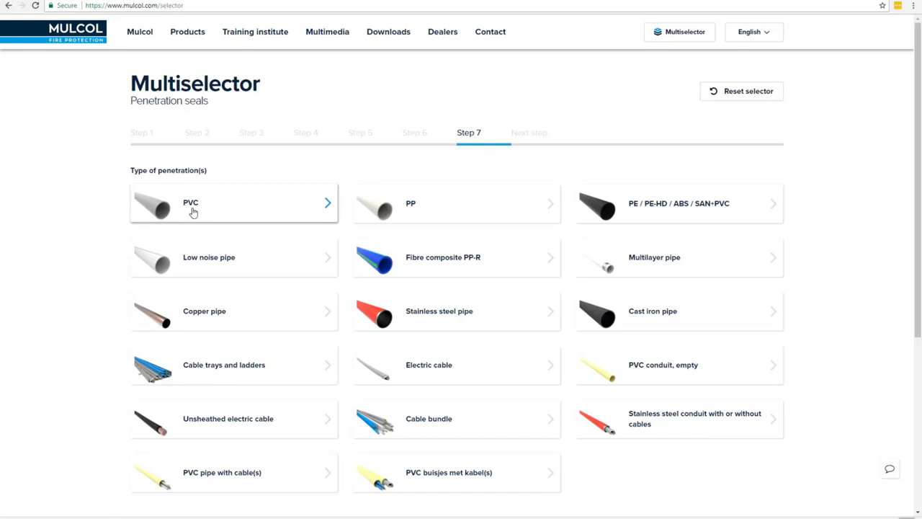
{"action": "mouse_move", "coordinate": [264, 325]}
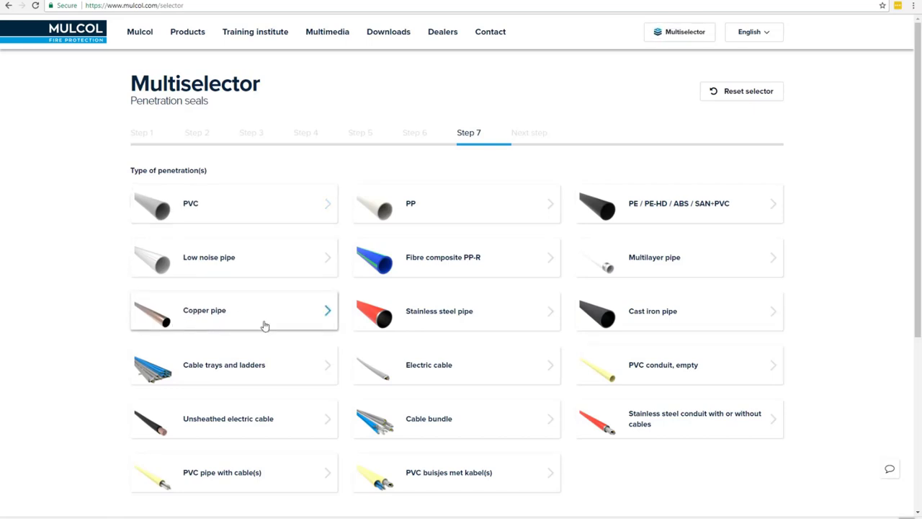
{"action": "mouse_move", "coordinate": [249, 425]}
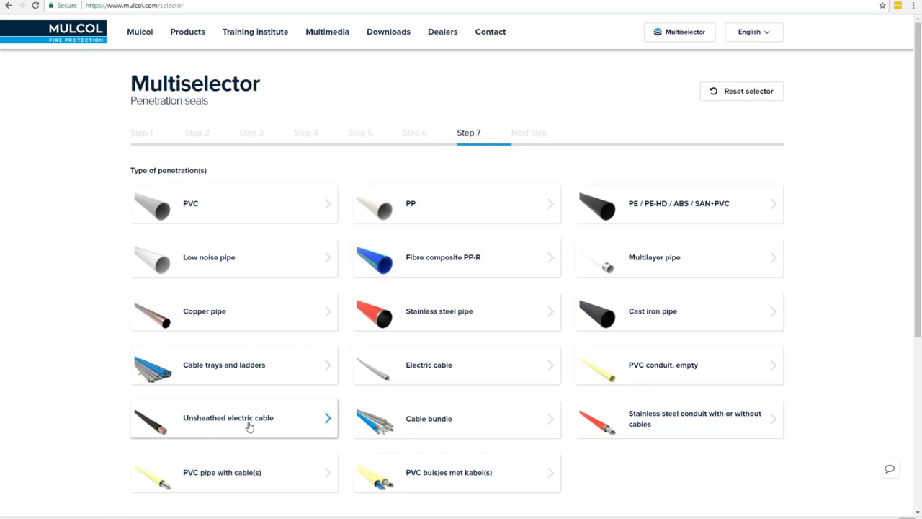
{"action": "mouse_move", "coordinate": [619, 209]}
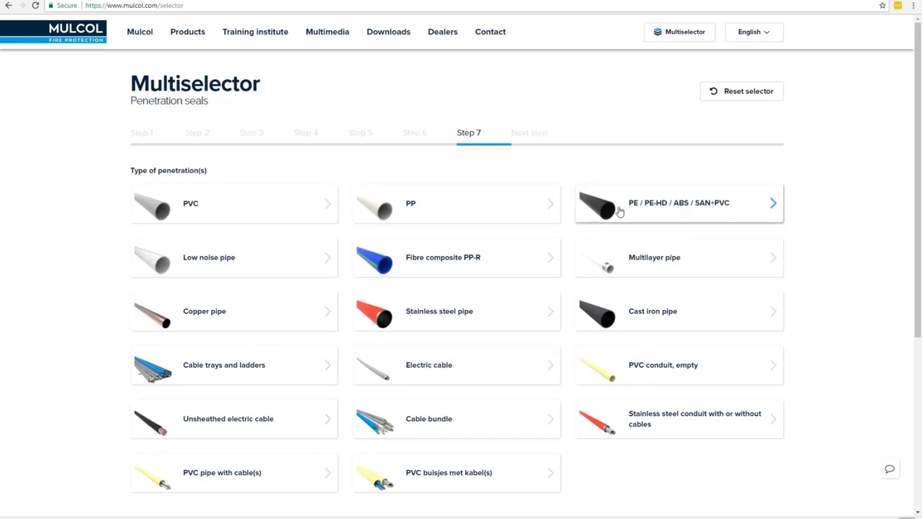
{"action": "mouse_move", "coordinate": [190, 216]}
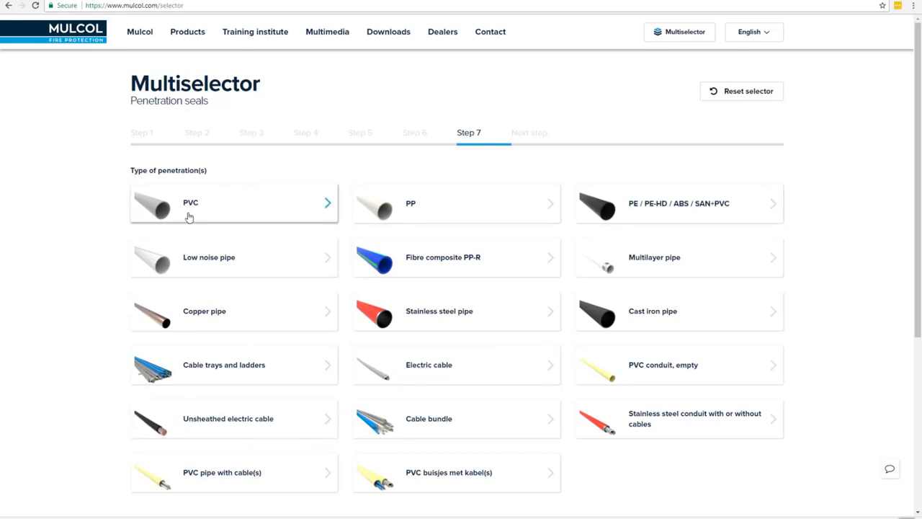
{"action": "left_click", "coordinate": [233, 203]}
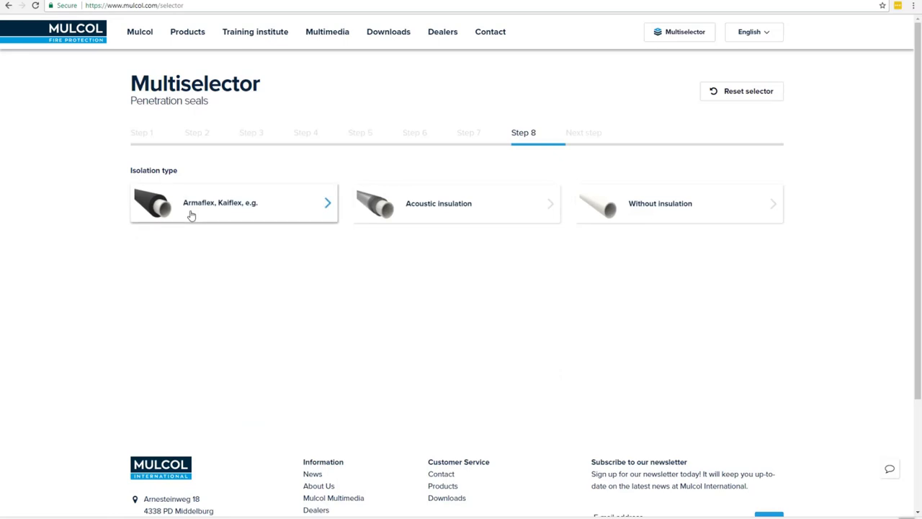
{"action": "mouse_move", "coordinate": [252, 235]}
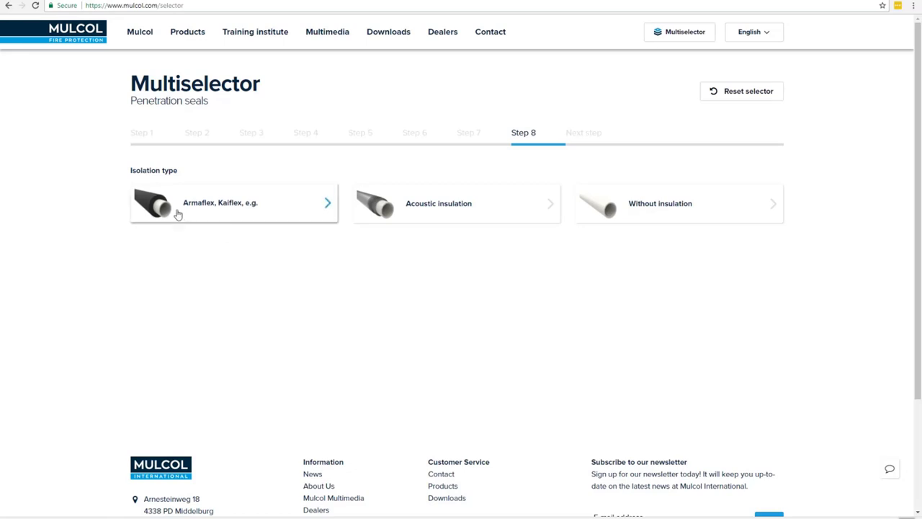
{"action": "mouse_move", "coordinate": [258, 216]}
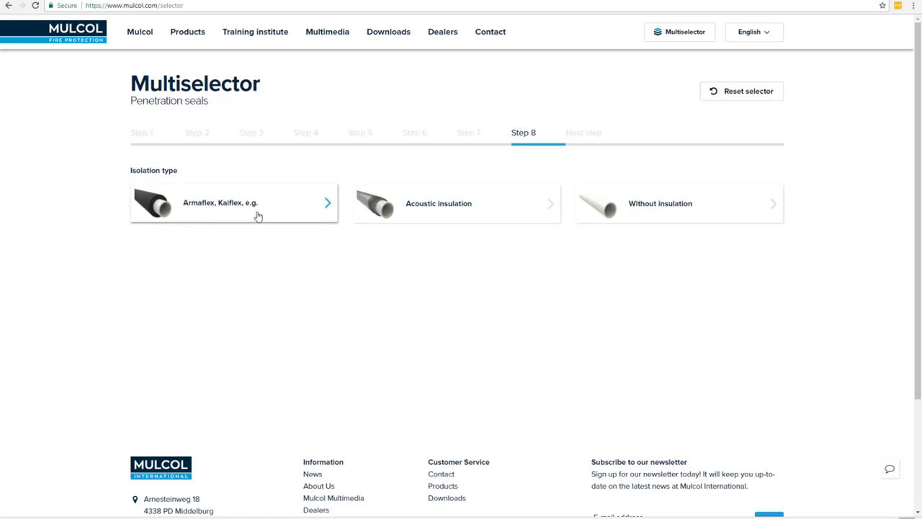
{"action": "mouse_move", "coordinate": [393, 218]}
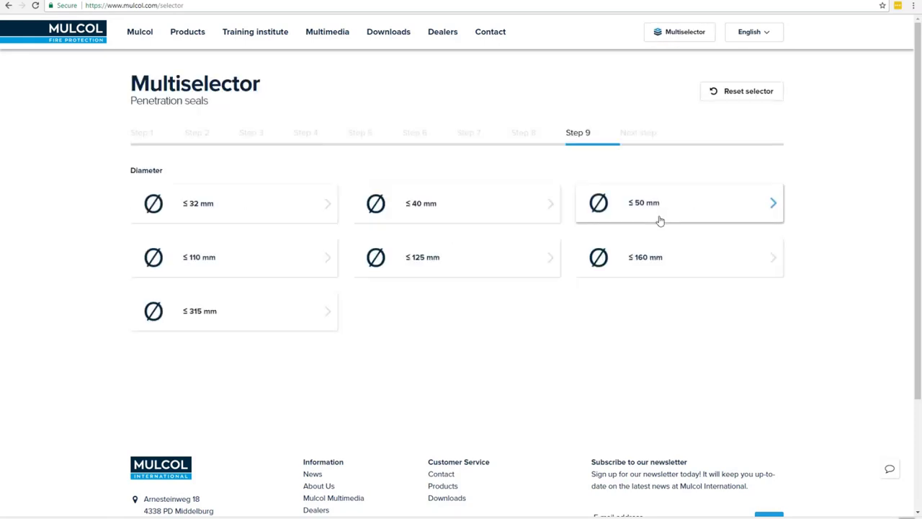
{"action": "mouse_move", "coordinate": [205, 251]}
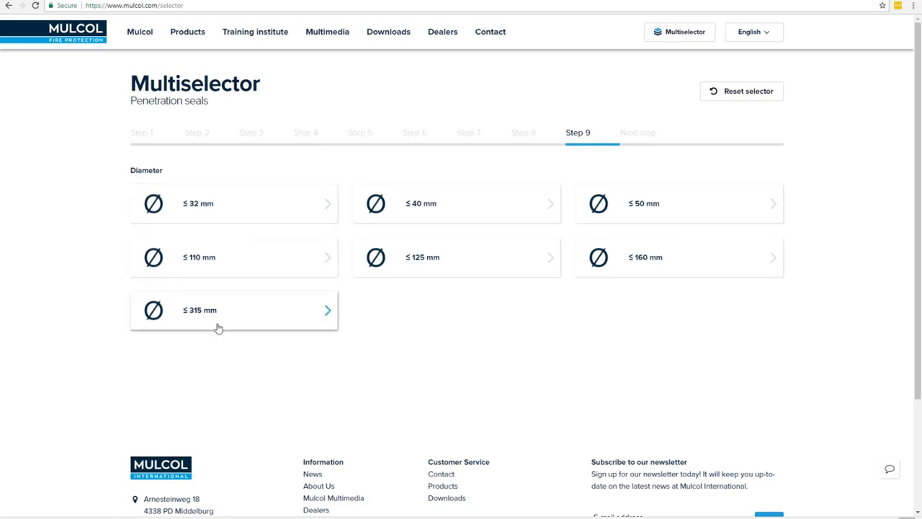
{"action": "mouse_move", "coordinate": [205, 212]}
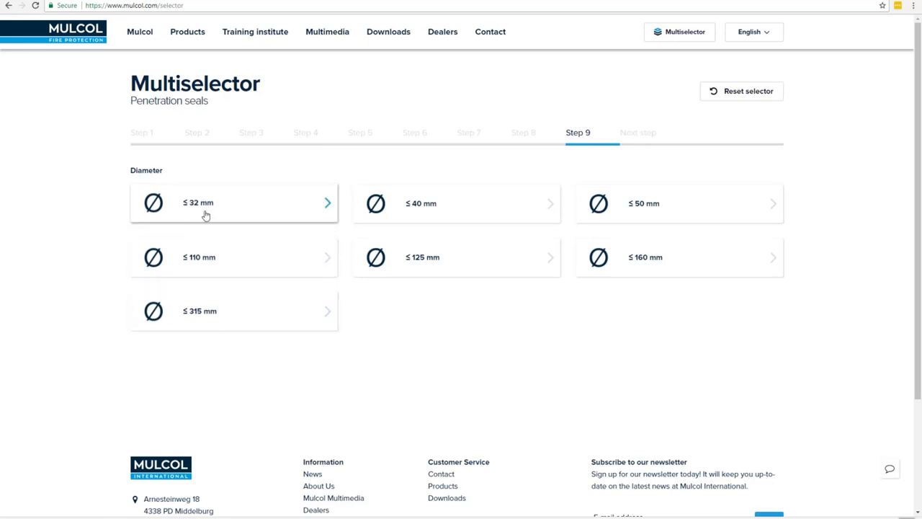
{"action": "mouse_move", "coordinate": [182, 320]}
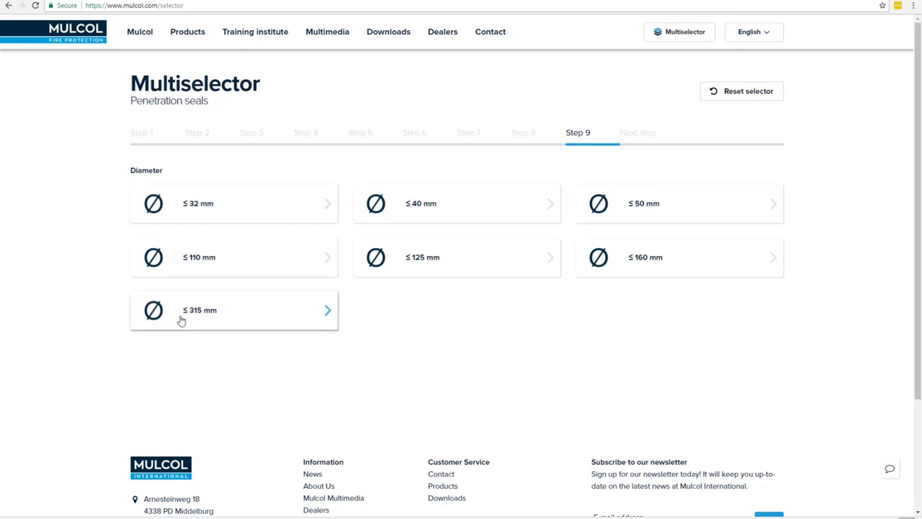
{"action": "mouse_move", "coordinate": [214, 321]}
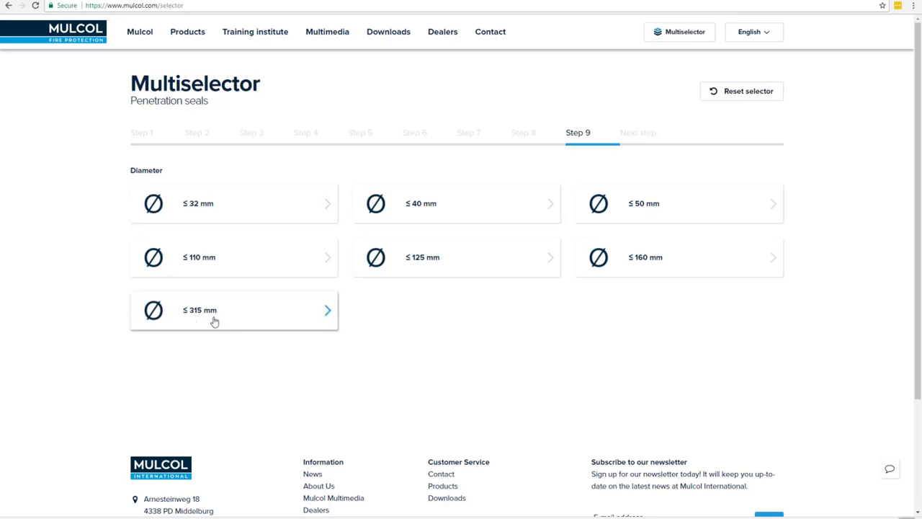
{"action": "mouse_move", "coordinate": [198, 267]}
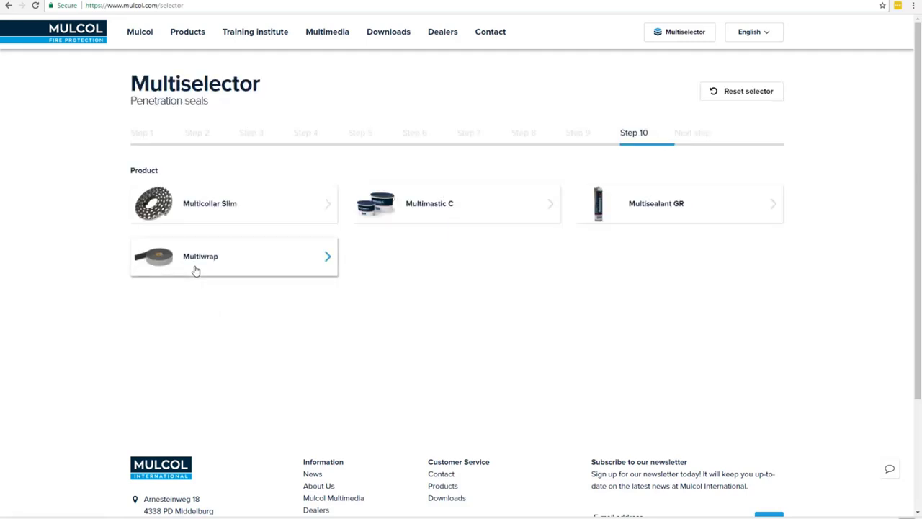
{"action": "mouse_move", "coordinate": [174, 219]}
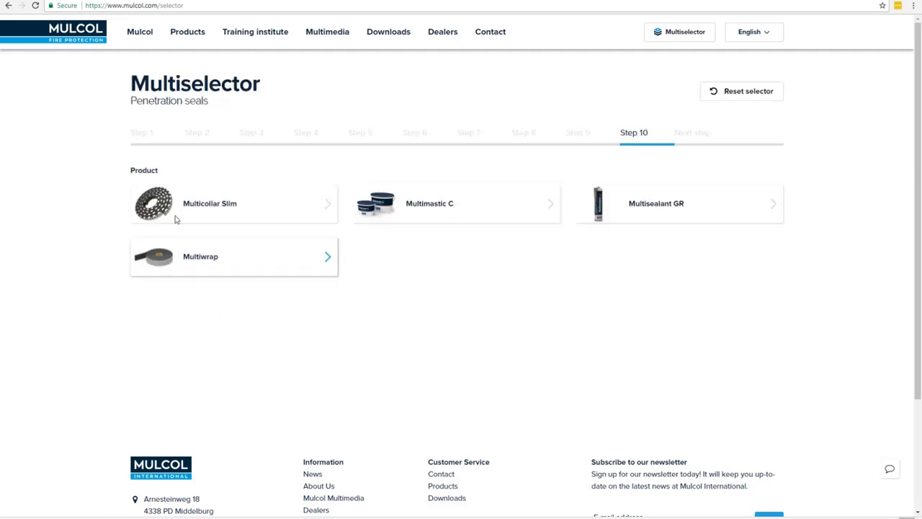
{"action": "mouse_move", "coordinate": [706, 212]}
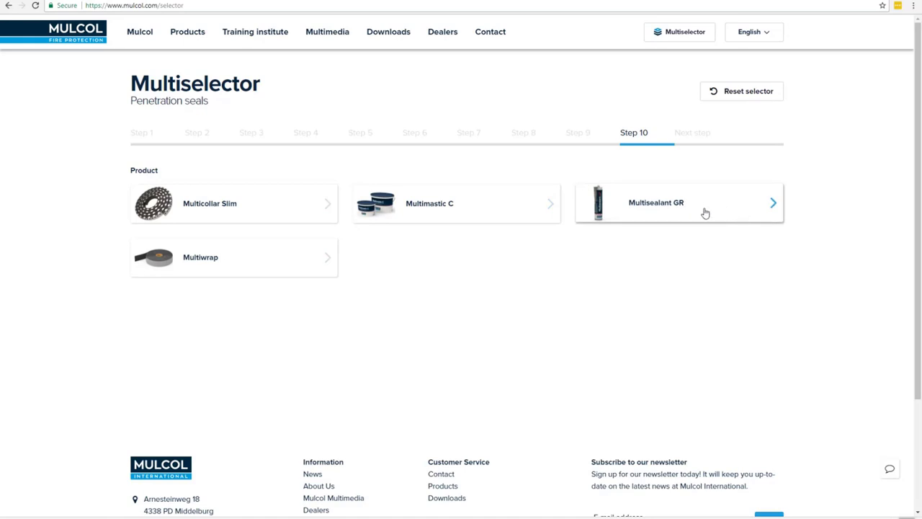
{"action": "mouse_move", "coordinate": [239, 264]}
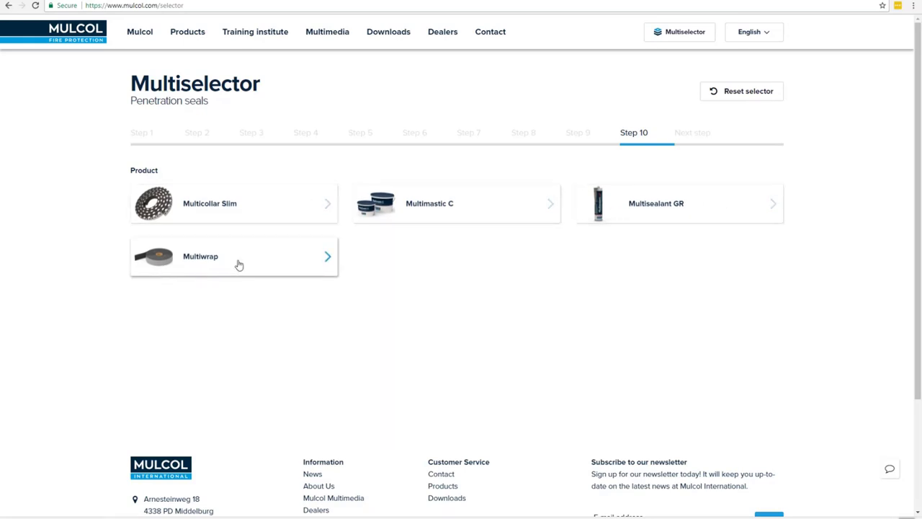
{"action": "mouse_move", "coordinate": [402, 278]}
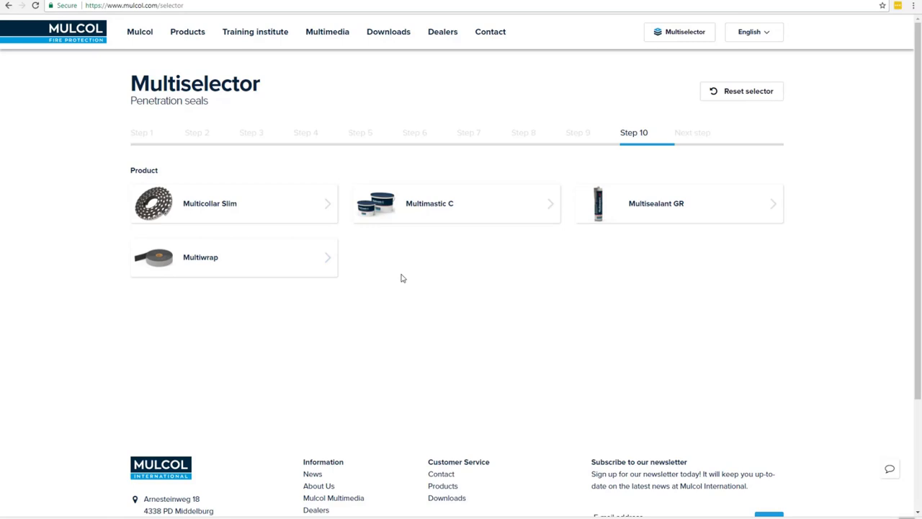
{"action": "mouse_move", "coordinate": [403, 278]}
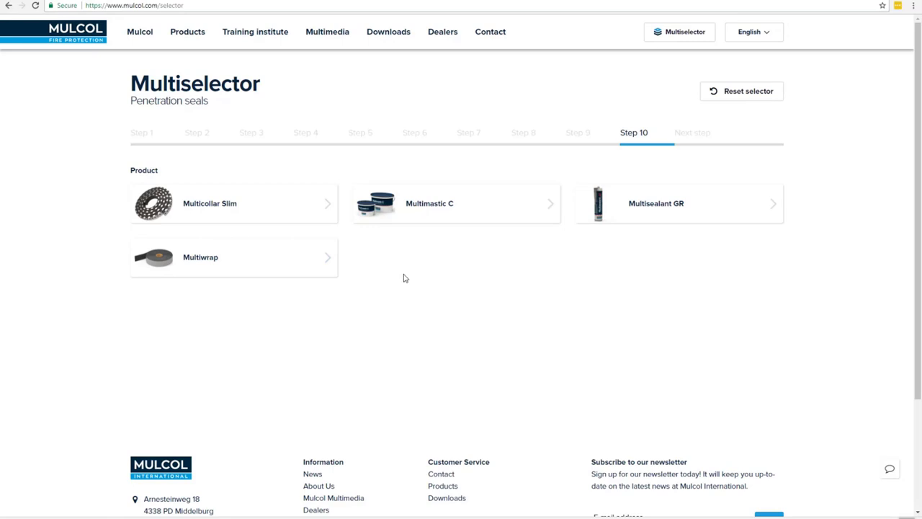
{"action": "mouse_move", "coordinate": [397, 280]}
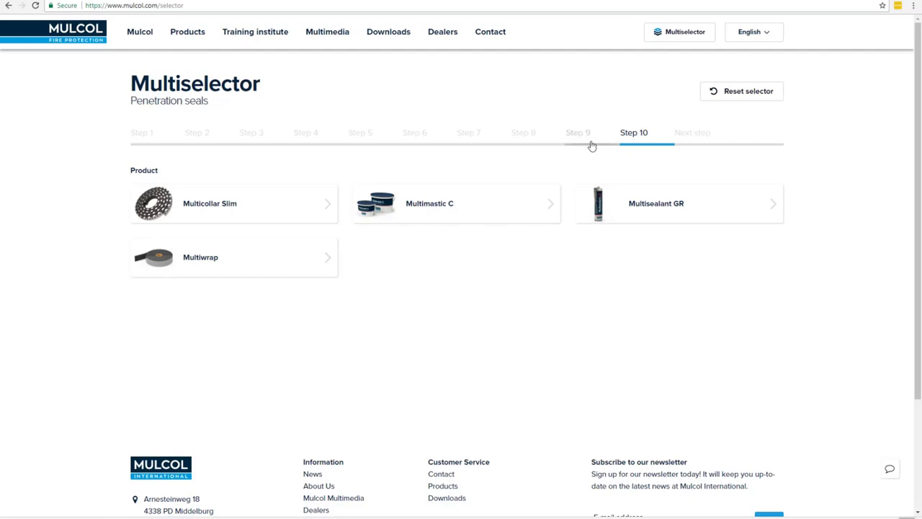
{"action": "mouse_move", "coordinate": [415, 141]}
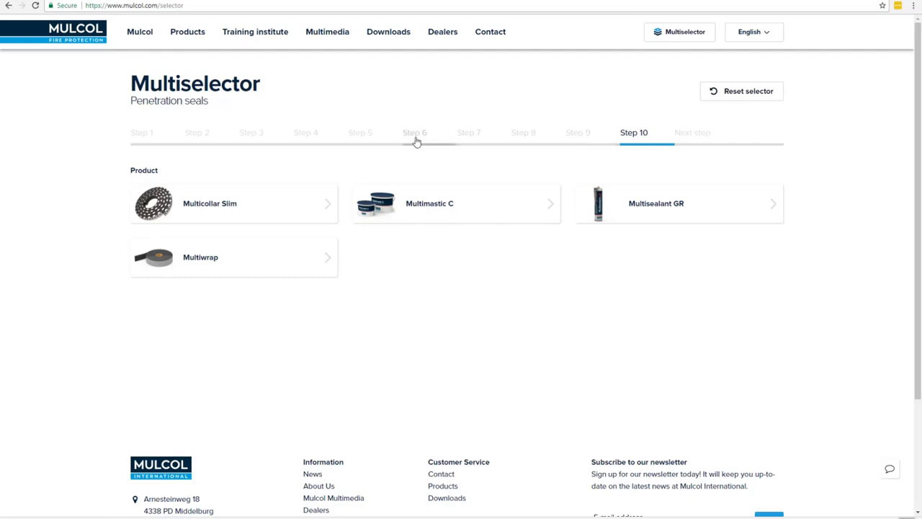
{"action": "mouse_move", "coordinate": [360, 141]}
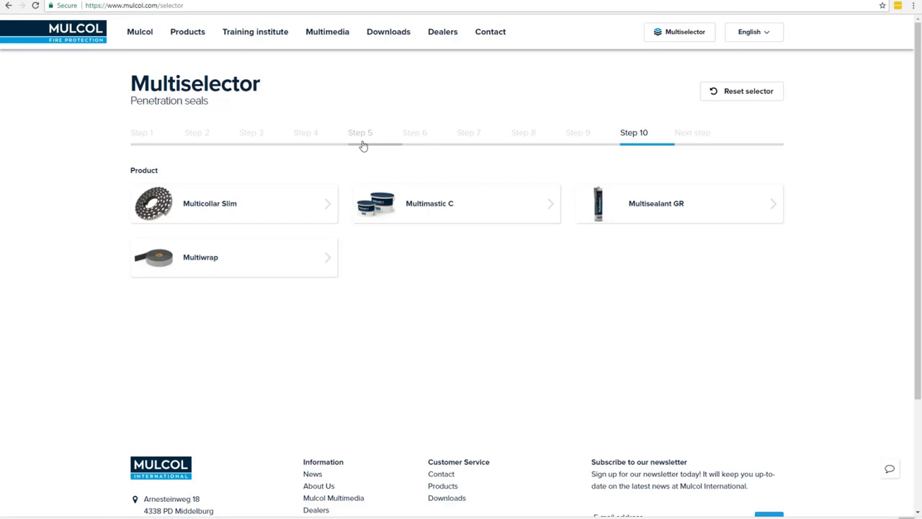
{"action": "mouse_move", "coordinate": [29, 15]}
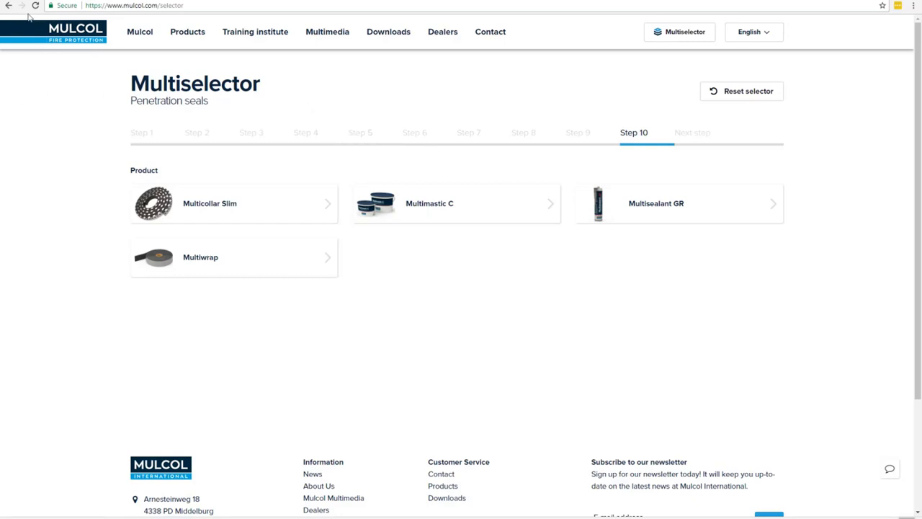
Step: Go back to the previous page after reviewing the four suggested products
{"action": "left_click", "coordinate": [8, 5]}
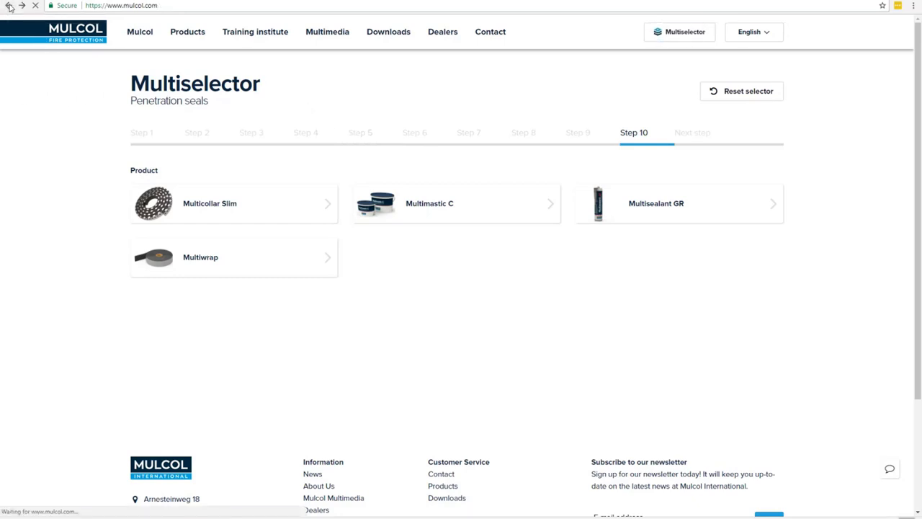
Step: Return to Step 10 and select Multicollar Slim as the product
{"action": "left_click", "coordinate": [9, 5]}
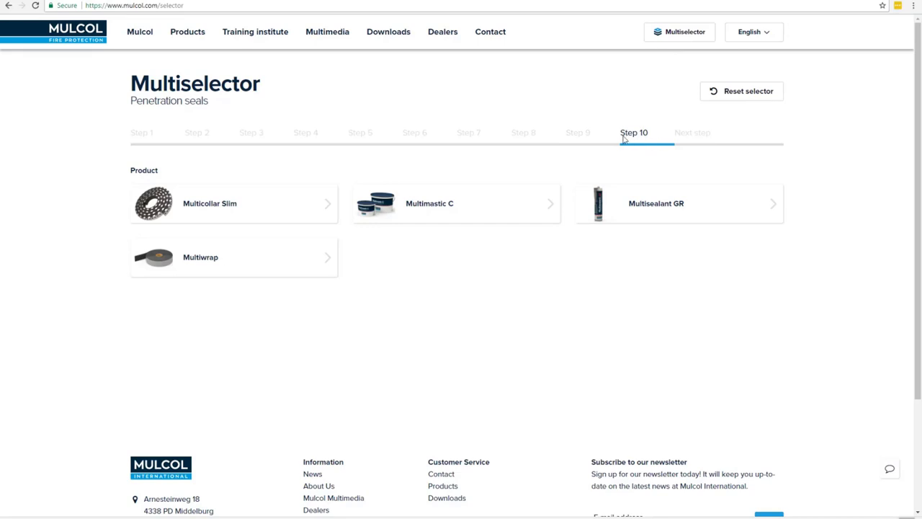
{"action": "mouse_move", "coordinate": [646, 150]}
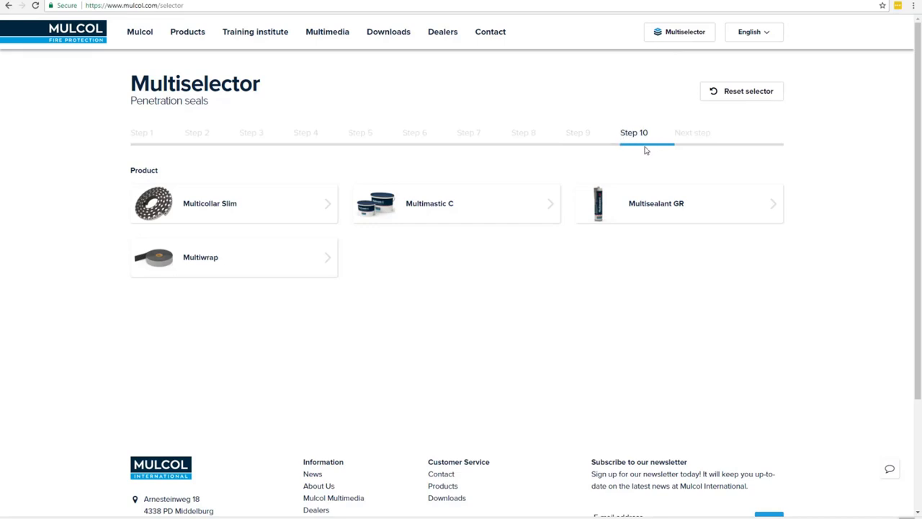
{"action": "mouse_move", "coordinate": [190, 222]}
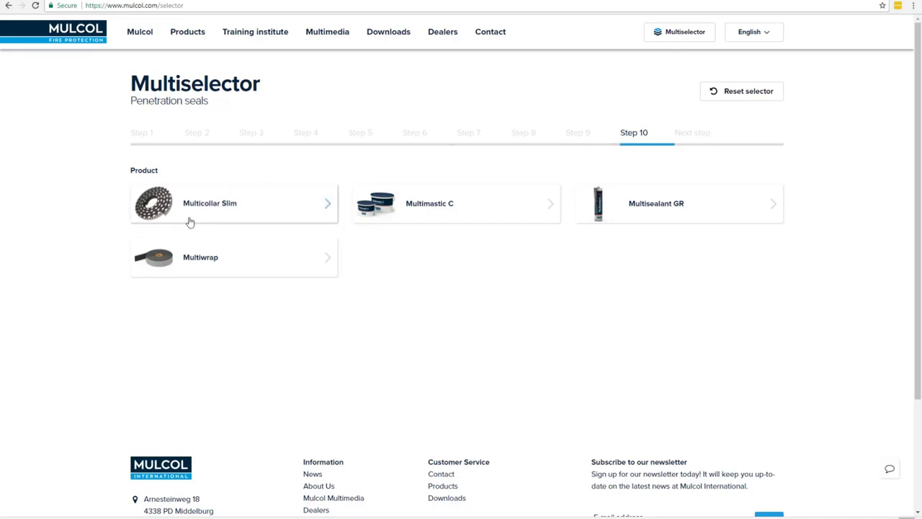
{"action": "left_click", "coordinate": [233, 203]}
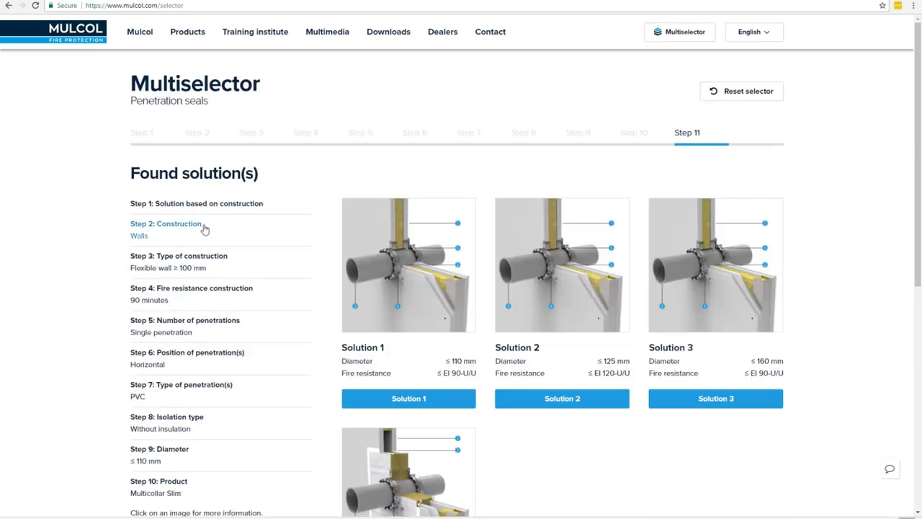
Step: Scroll through the four Multicollar Slim solutions, down to Solution 4 (≤110 mm, EI 120-U/U)
{"action": "scroll", "scroll_direction": "down", "scroll_amount": 3}
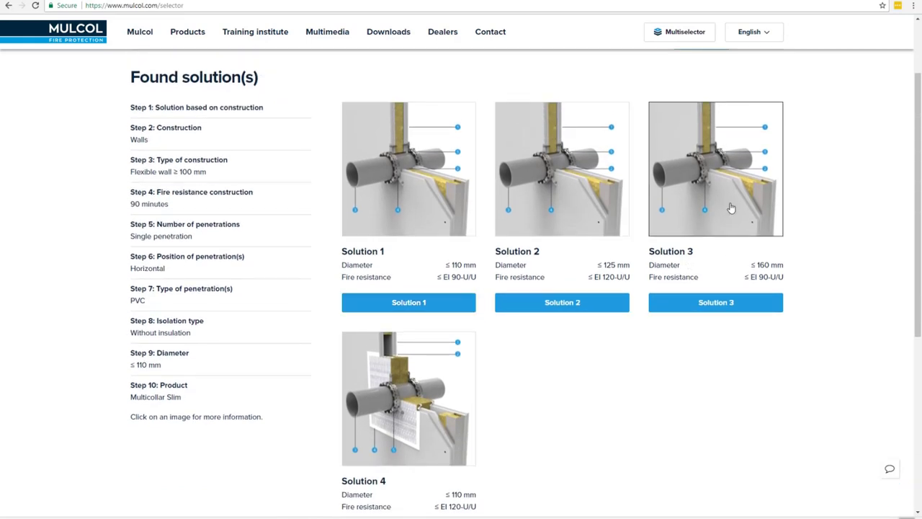
{"action": "mouse_move", "coordinate": [597, 416]}
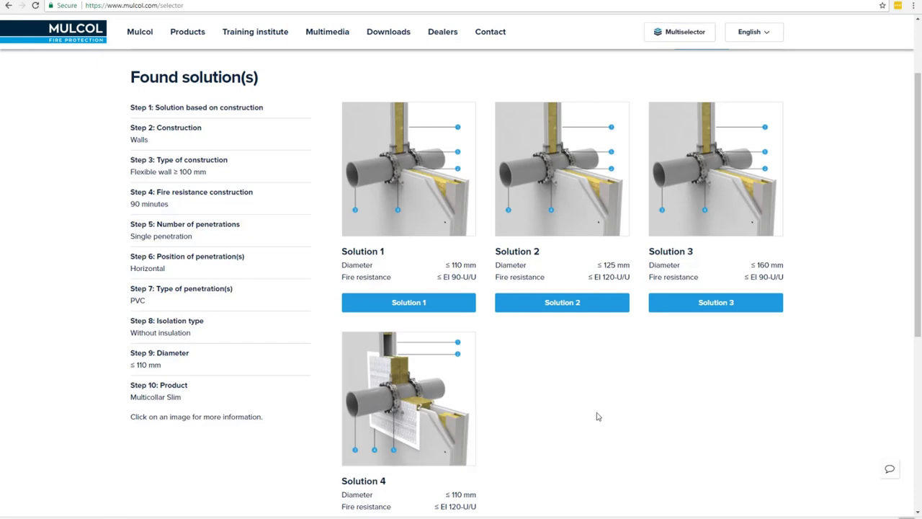
{"action": "mouse_move", "coordinate": [604, 414]}
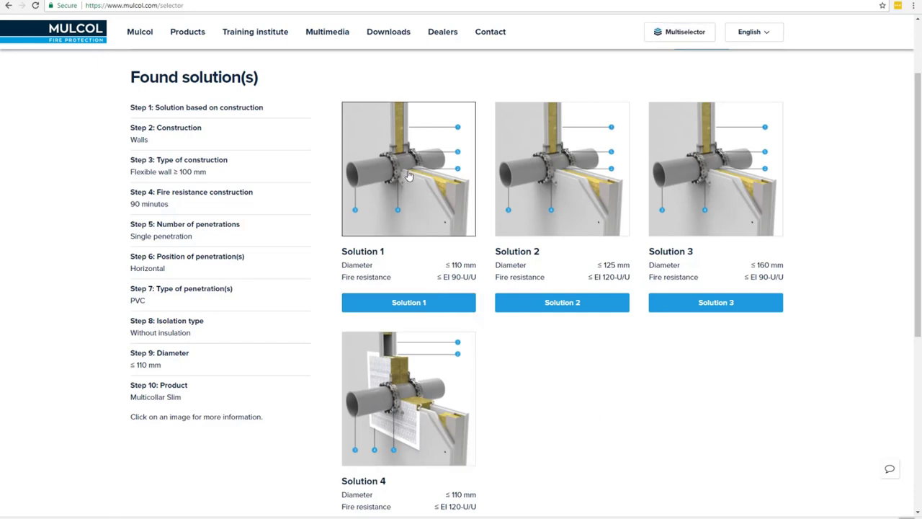
{"action": "mouse_move", "coordinate": [411, 396]}
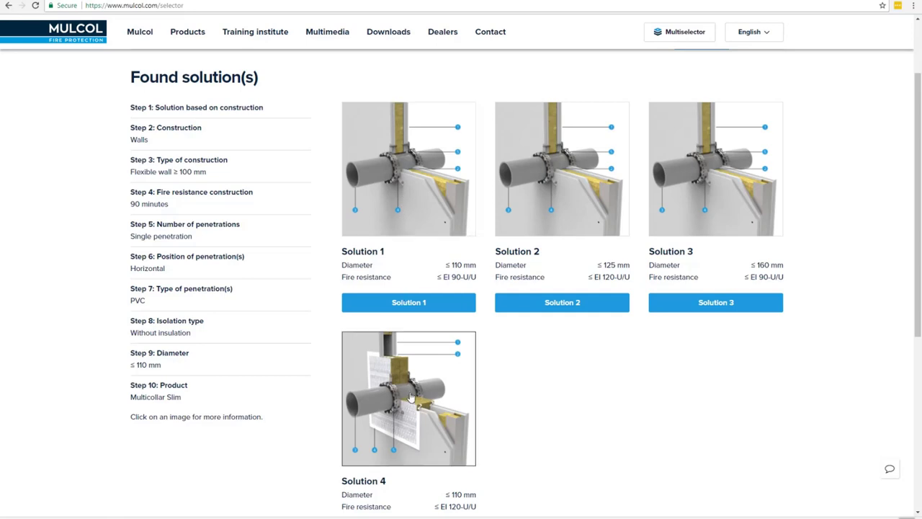
{"action": "mouse_move", "coordinate": [394, 198]}
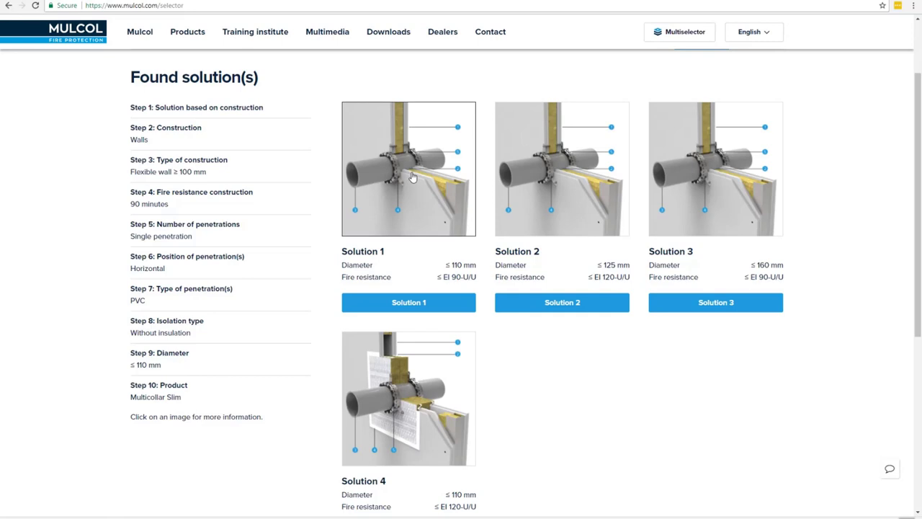
{"action": "mouse_move", "coordinate": [397, 184]}
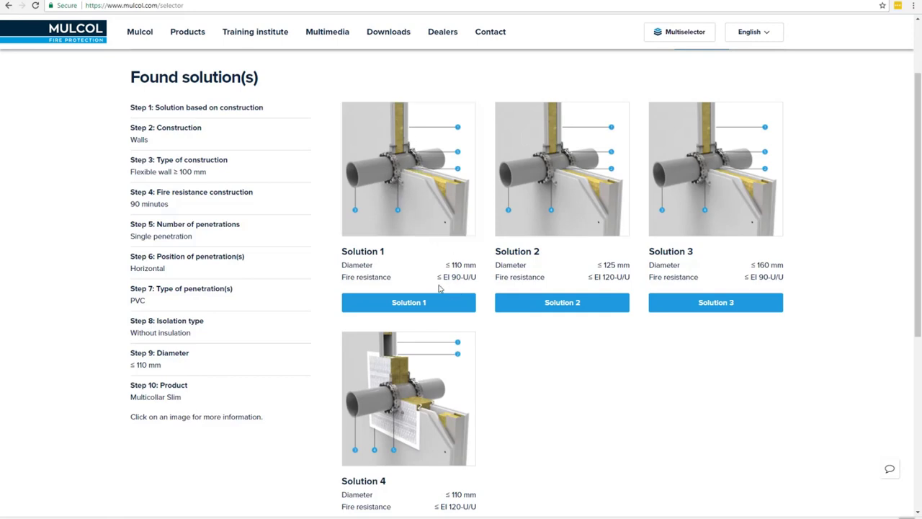
{"action": "mouse_move", "coordinate": [428, 291]}
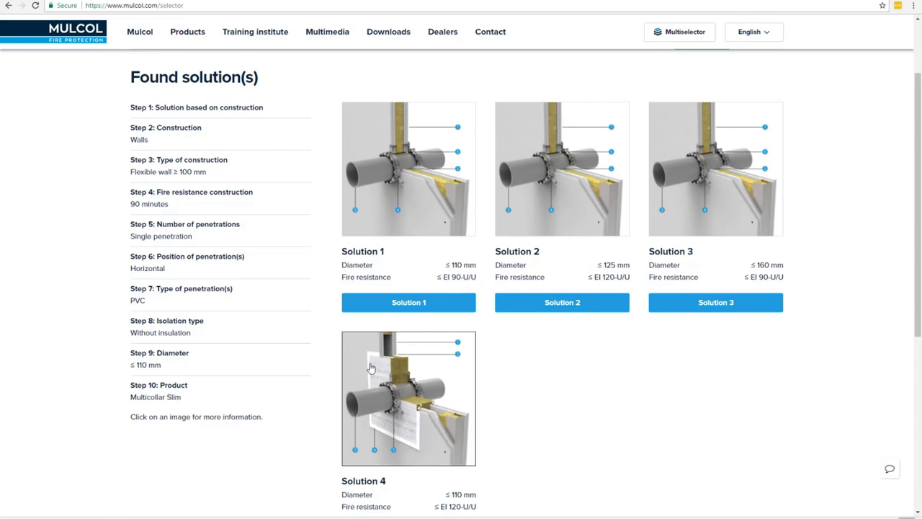
{"action": "mouse_move", "coordinate": [416, 404]}
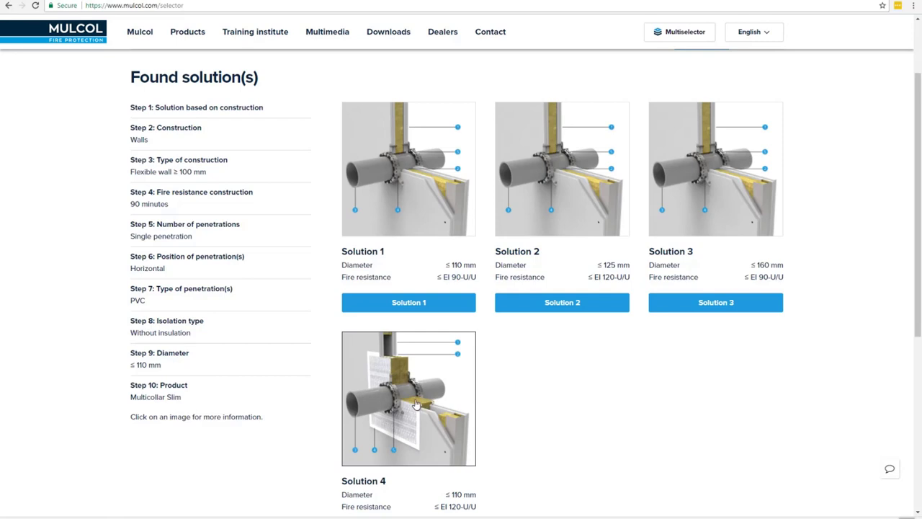
{"action": "mouse_move", "coordinate": [410, 405]}
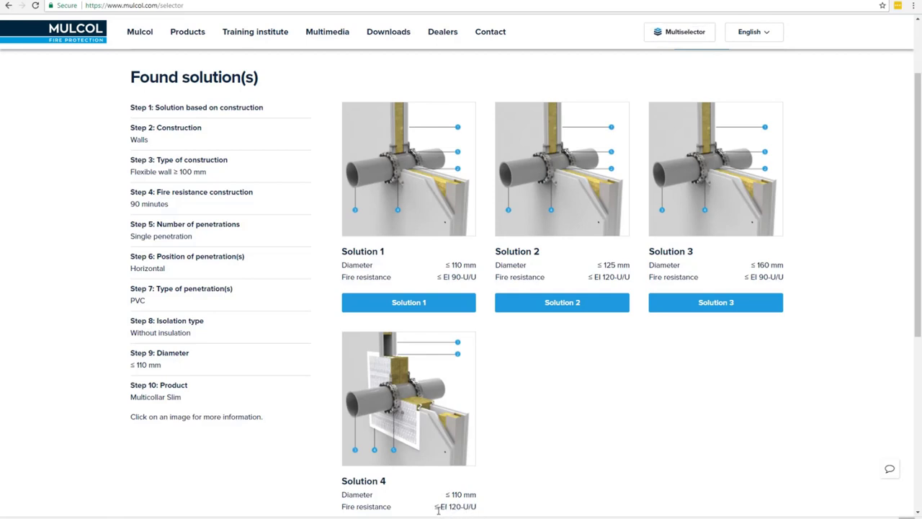
{"action": "mouse_move", "coordinate": [433, 512]}
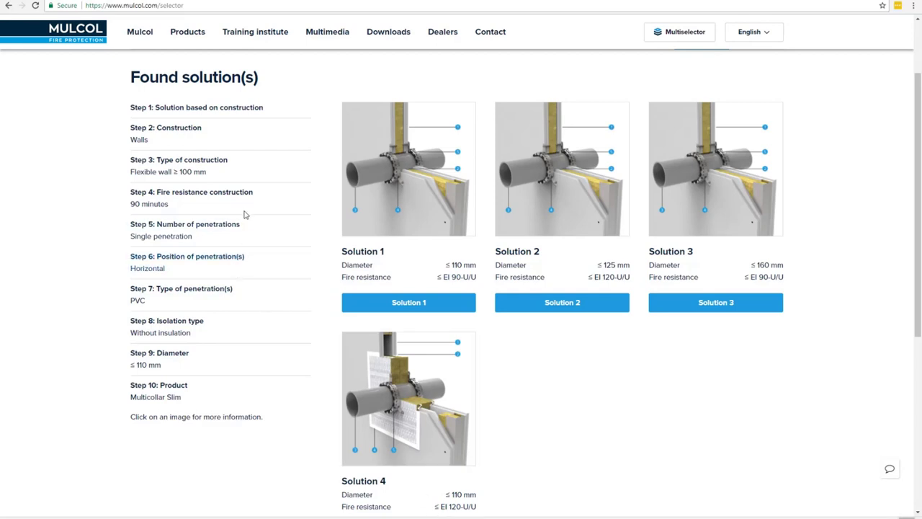
{"action": "mouse_move", "coordinate": [48, 90]}
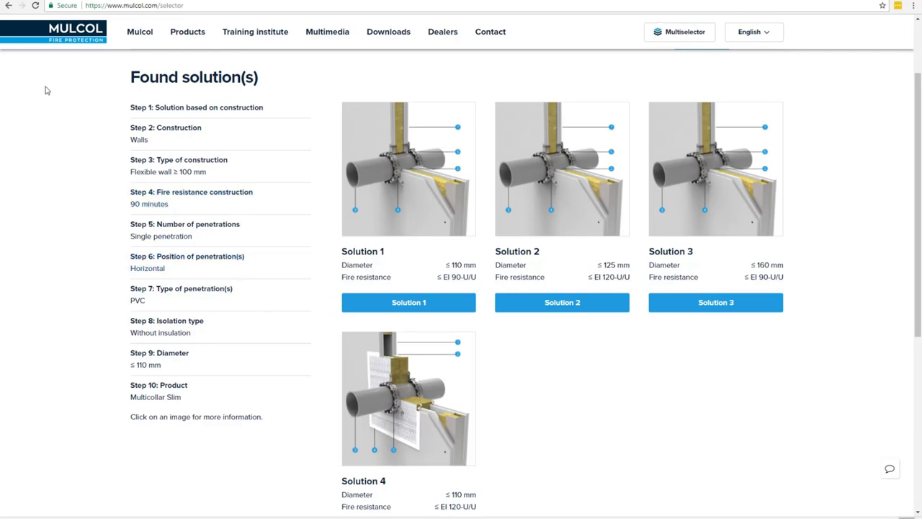
{"action": "mouse_move", "coordinate": [9, 6]}
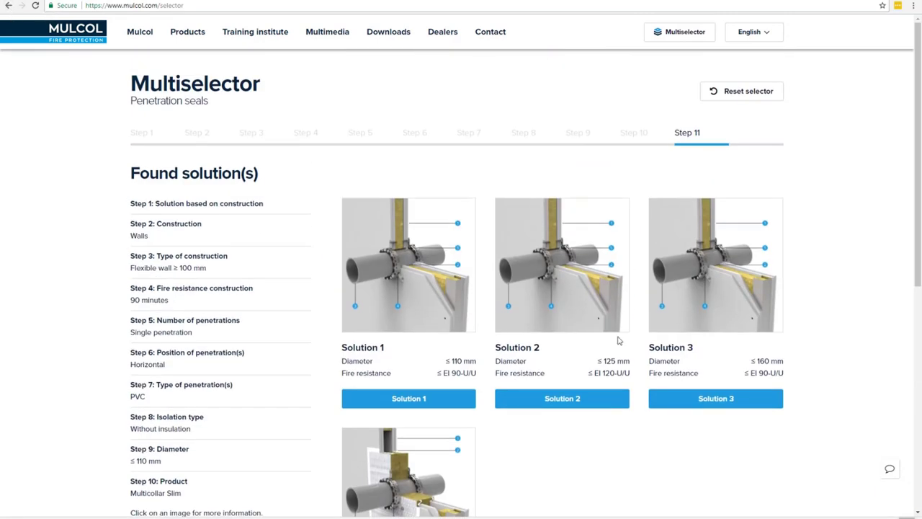
Step: Return to Step 10 and select Multimastic C as the product
{"action": "left_click", "coordinate": [633, 133]}
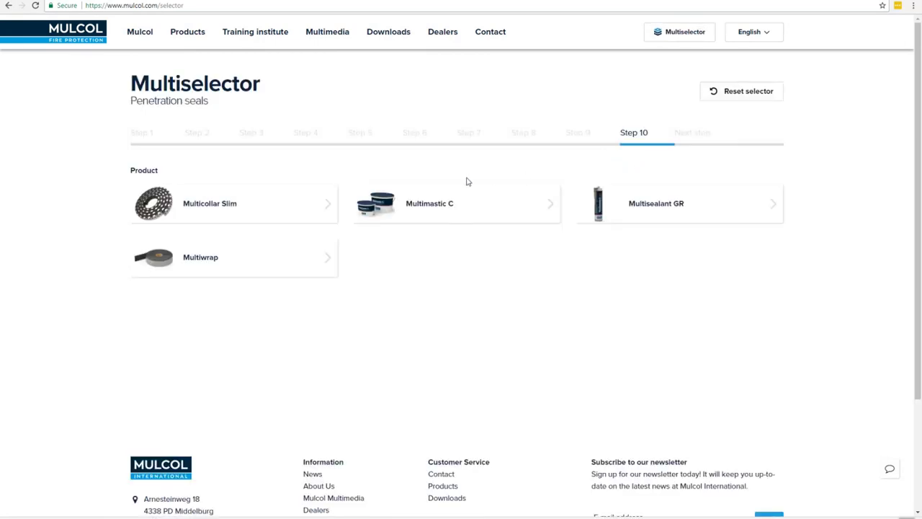
{"action": "left_click", "coordinate": [429, 203]}
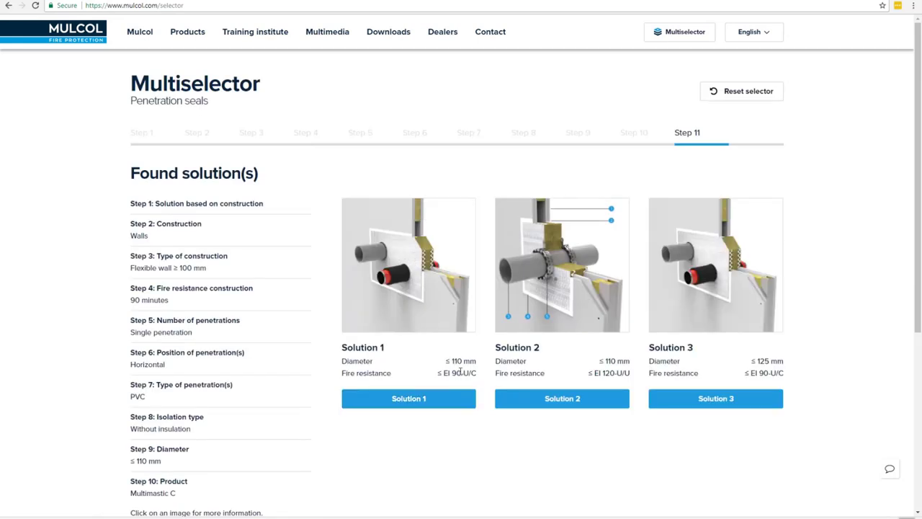
{"action": "mouse_move", "coordinate": [435, 365]}
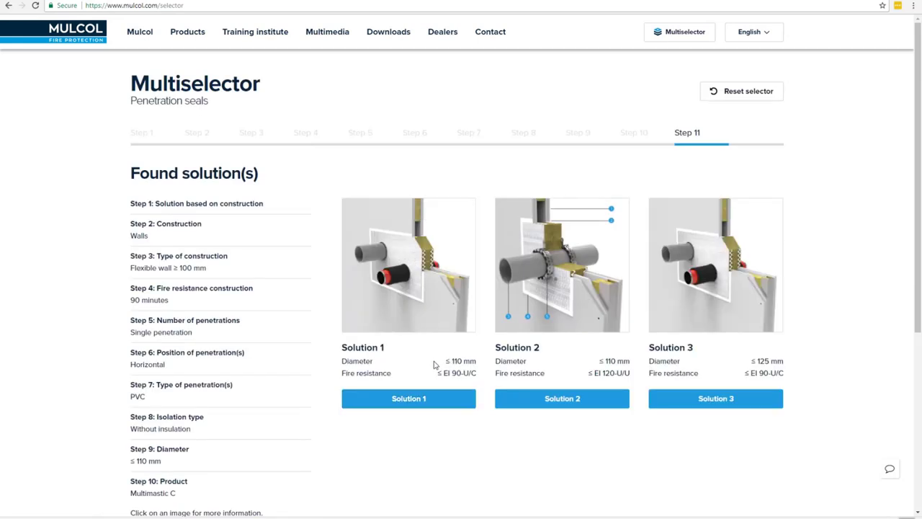
{"action": "mouse_move", "coordinate": [533, 276]}
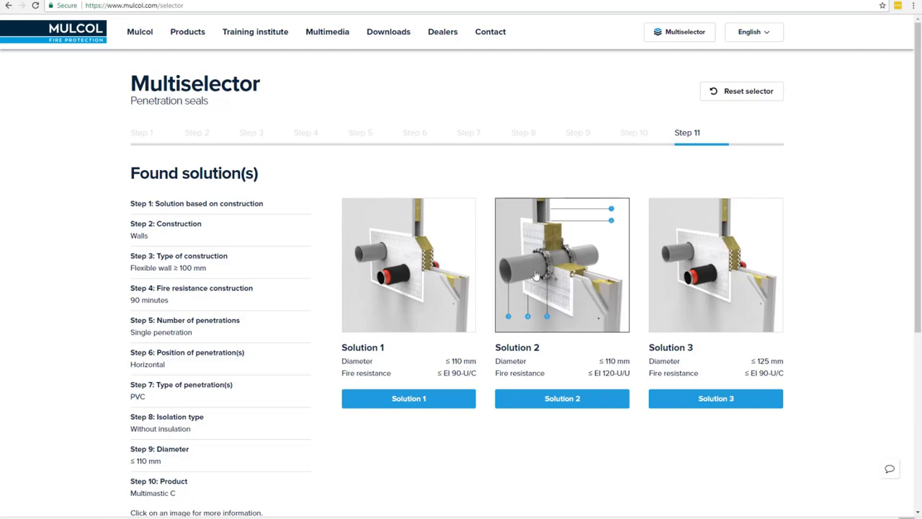
{"action": "mouse_move", "coordinate": [573, 264]}
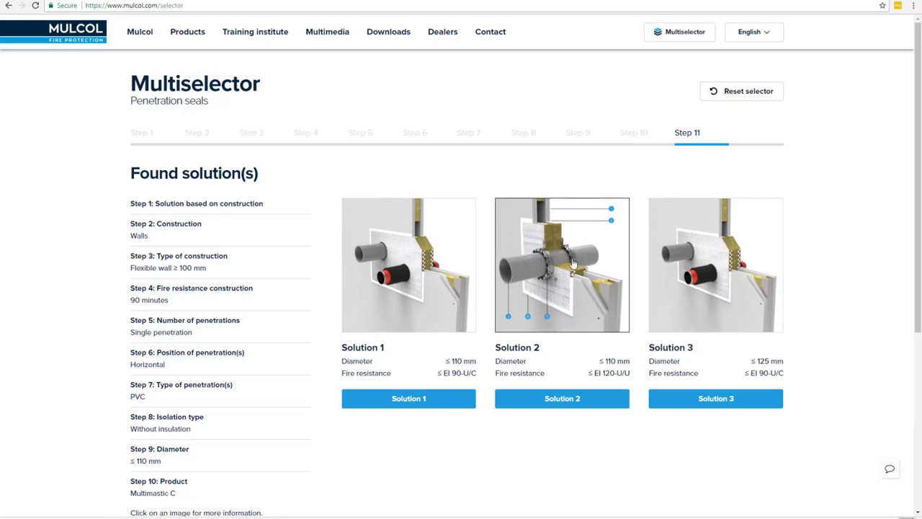
{"action": "mouse_move", "coordinate": [592, 347]}
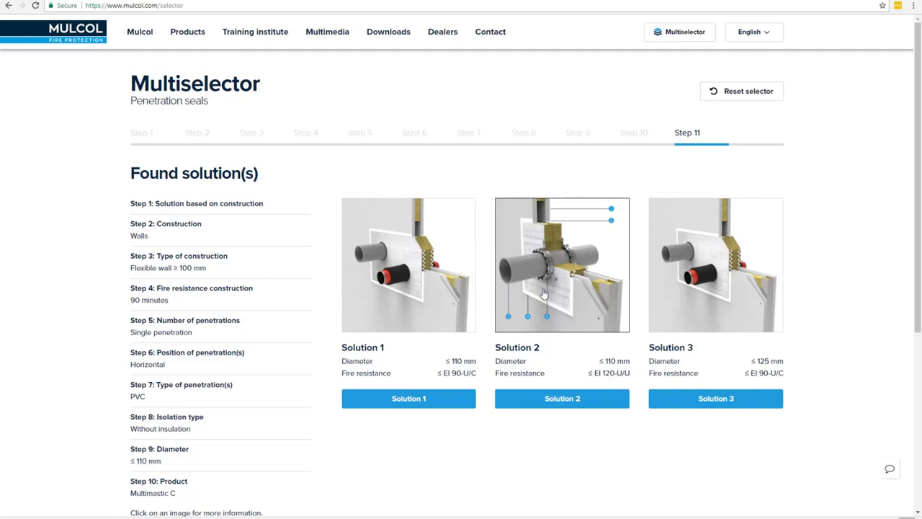
{"action": "mouse_move", "coordinate": [552, 283]}
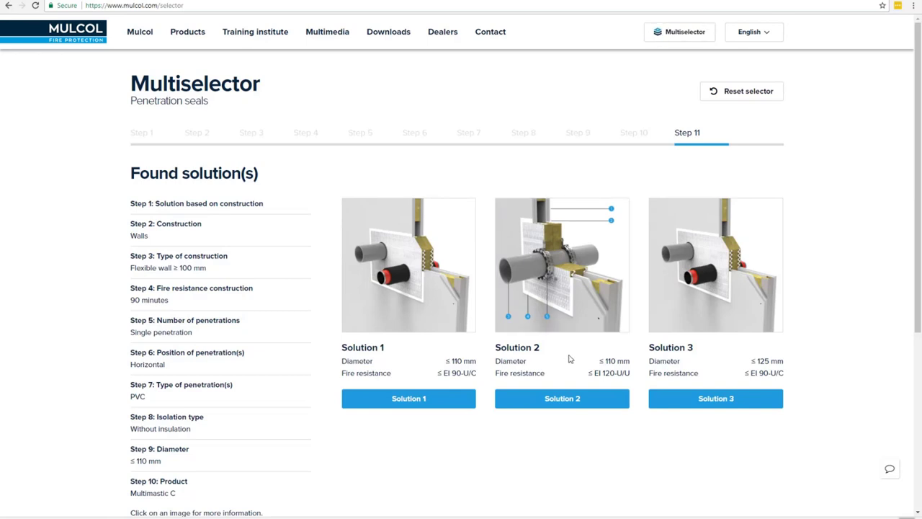
{"action": "mouse_move", "coordinate": [571, 362]}
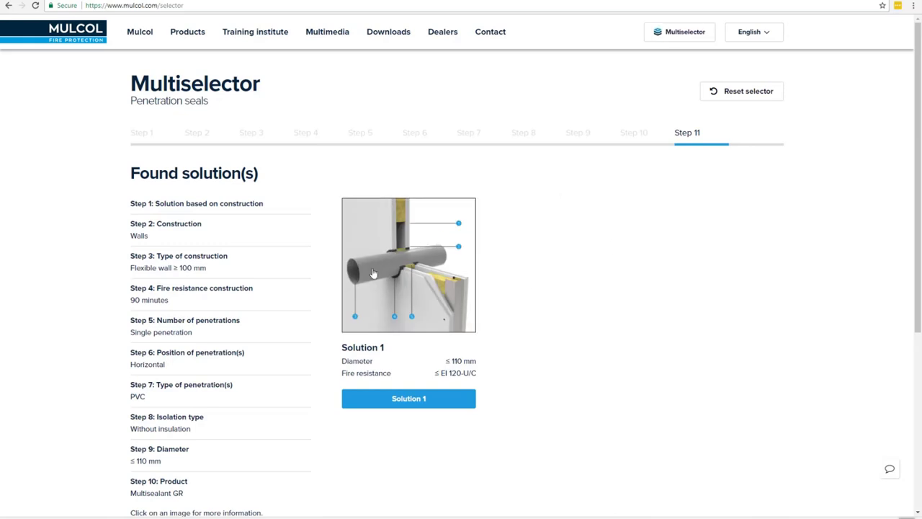
{"action": "mouse_move", "coordinate": [461, 397]}
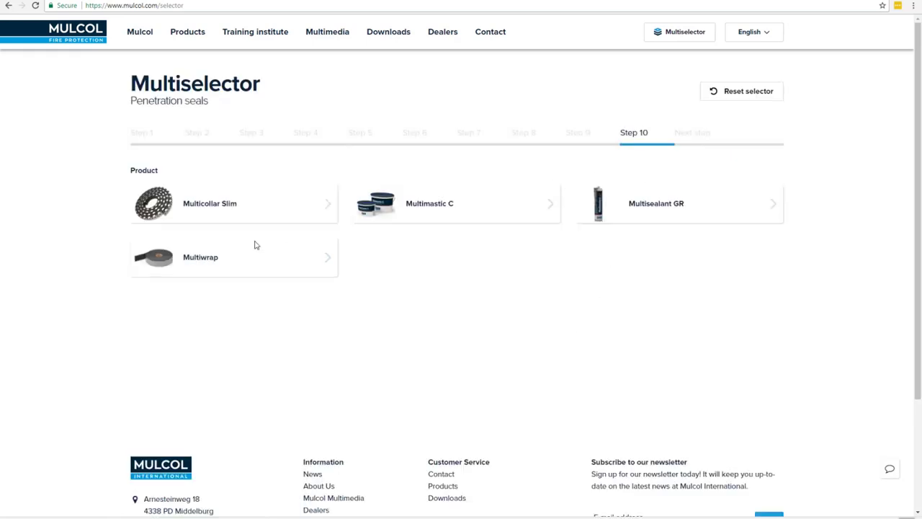
Step: Select Multiwrap, open its Solution 1 details, then return to the product list
{"action": "left_click", "coordinate": [201, 257]}
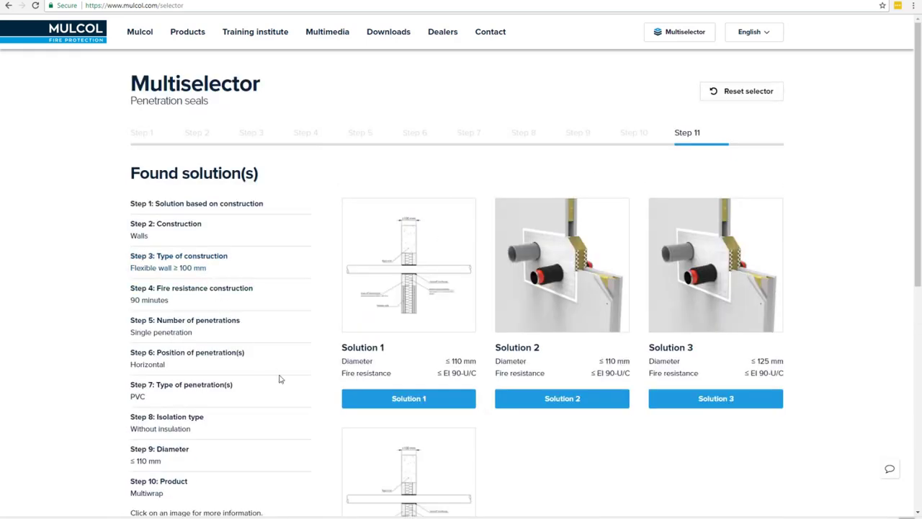
{"action": "scroll", "scroll_direction": "down", "scroll_amount": 3}
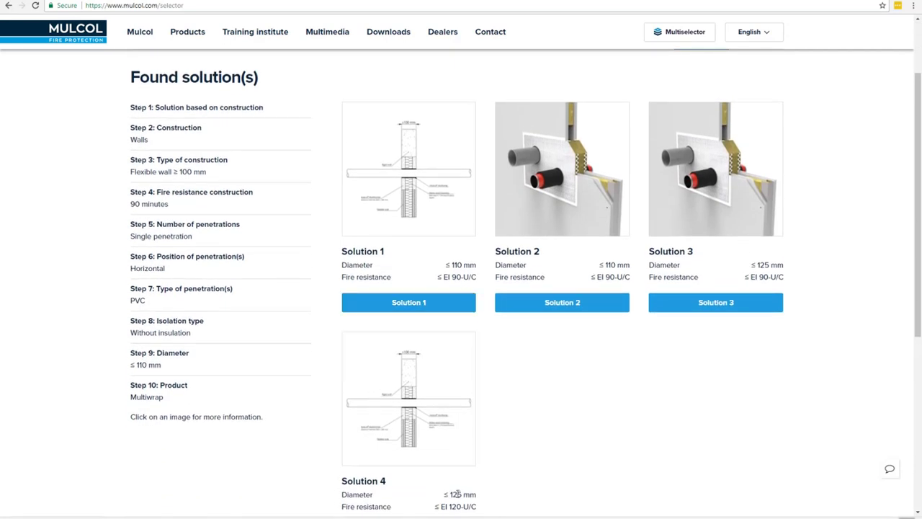
{"action": "scroll", "scroll_direction": "down", "scroll_amount": 3}
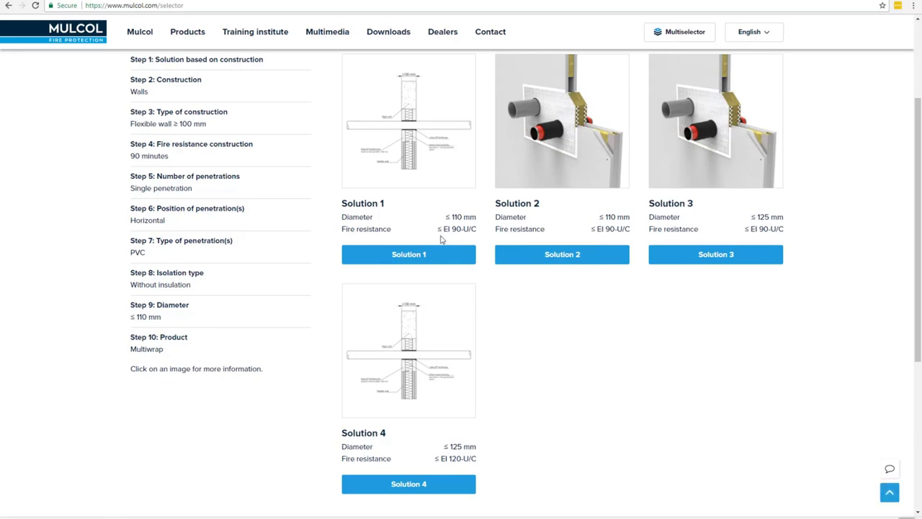
{"action": "mouse_move", "coordinate": [440, 130]}
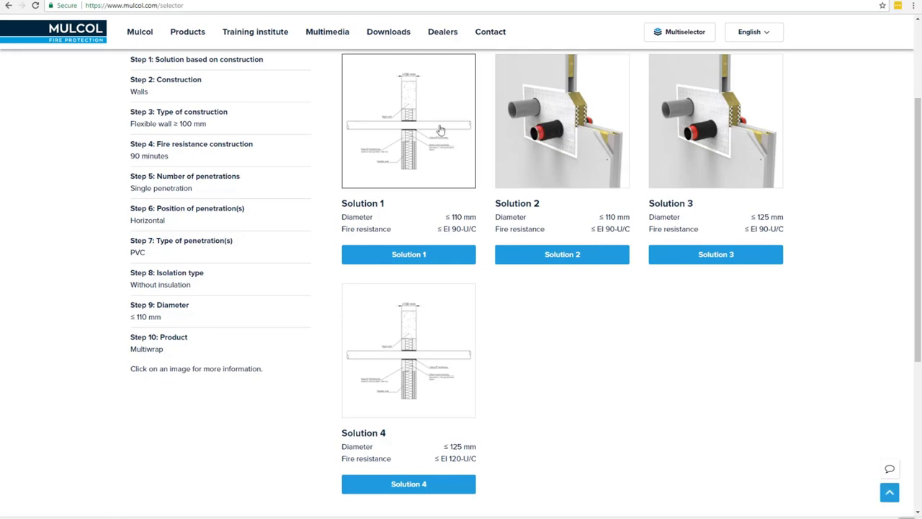
{"action": "left_click", "coordinate": [408, 120]}
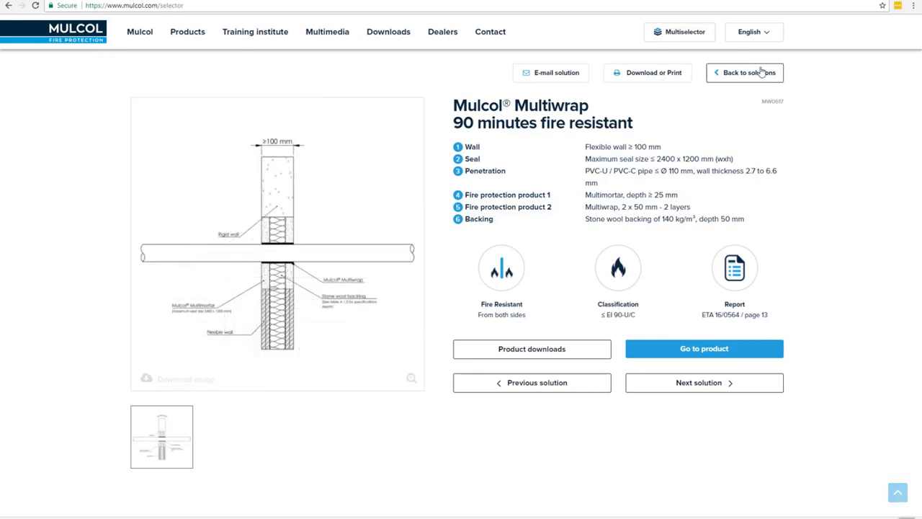
{"action": "left_click", "coordinate": [744, 72]}
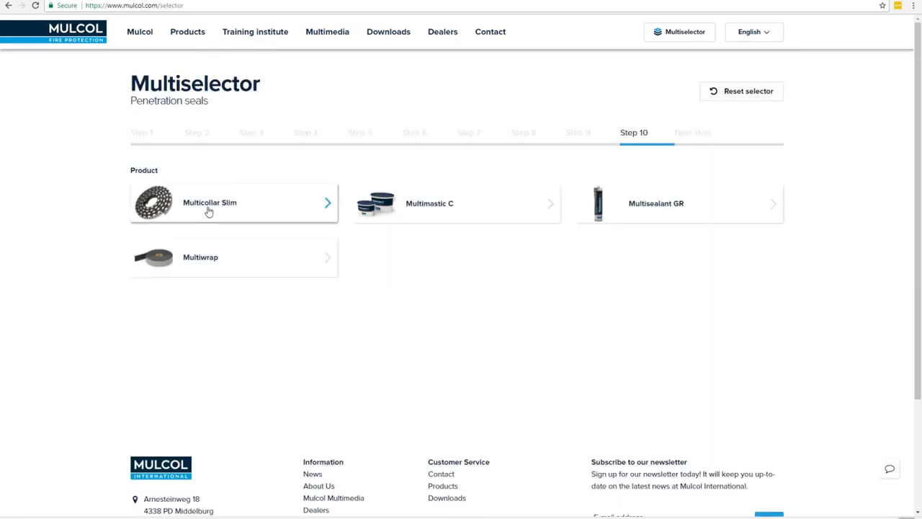
Step: Reselect Multicollar Slim and open Solution 1, the 90-minute EI 90-U/U fire resistant seal
{"action": "left_click", "coordinate": [232, 202]}
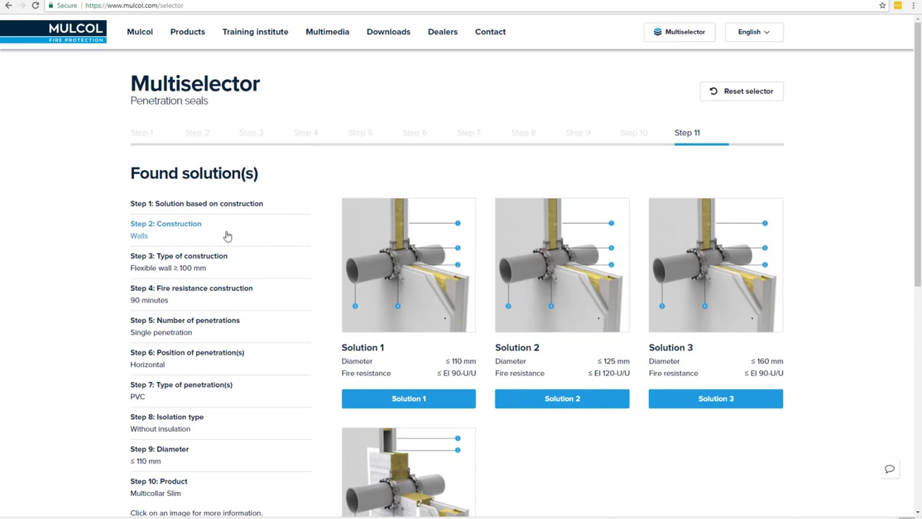
{"action": "mouse_move", "coordinate": [423, 381]}
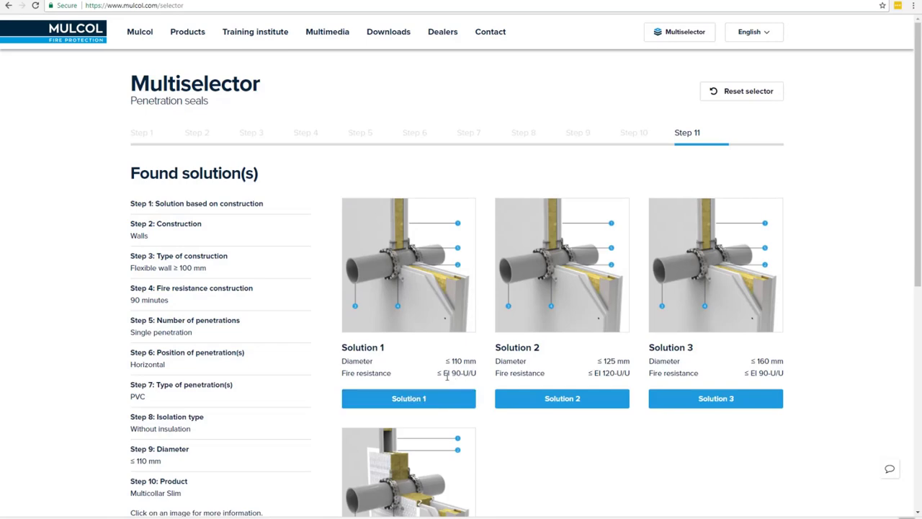
{"action": "left_click", "coordinate": [408, 397]}
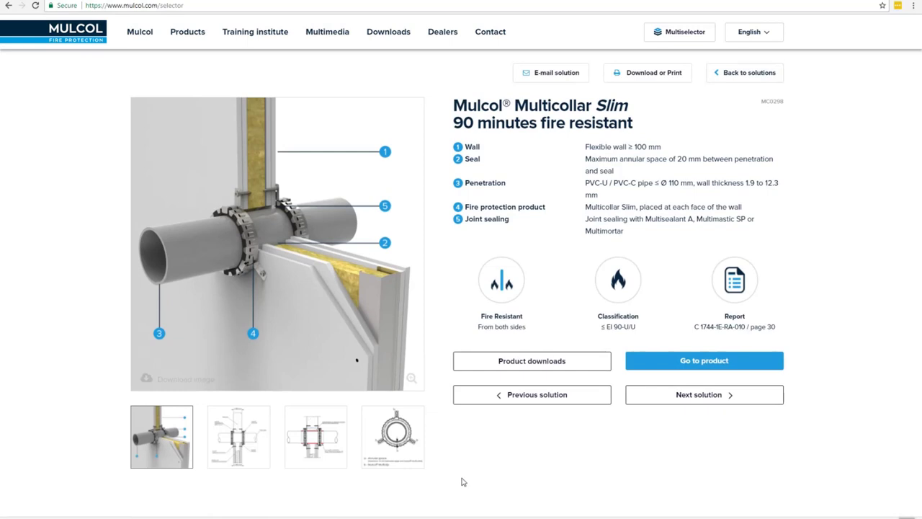
{"action": "mouse_move", "coordinate": [454, 452]}
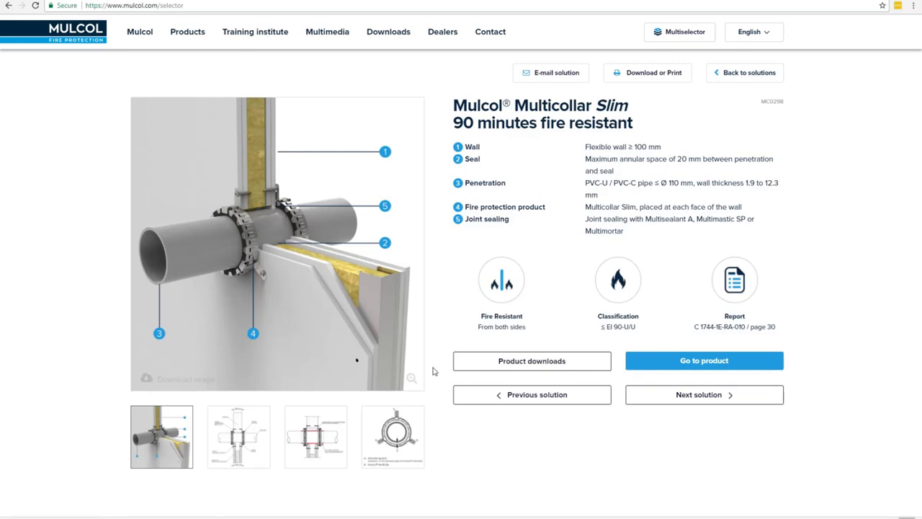
{"action": "mouse_move", "coordinate": [434, 149]}
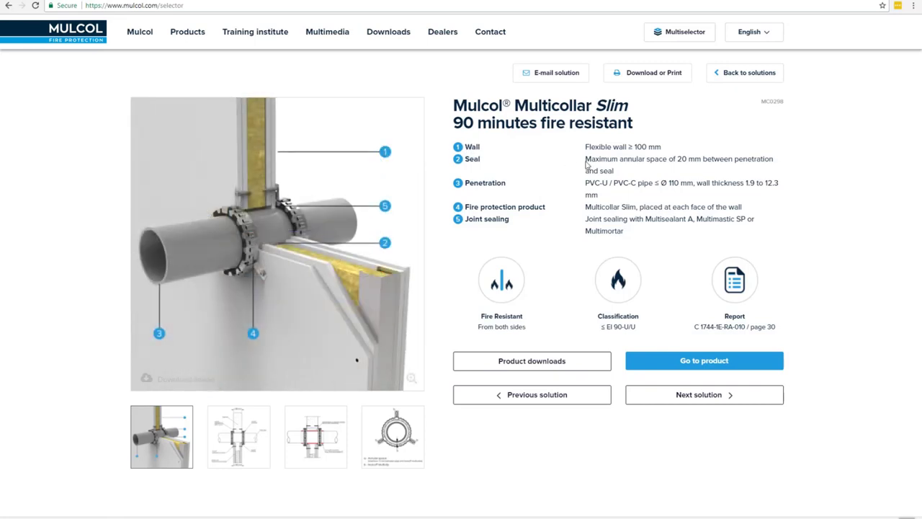
{"action": "mouse_move", "coordinate": [529, 153]}
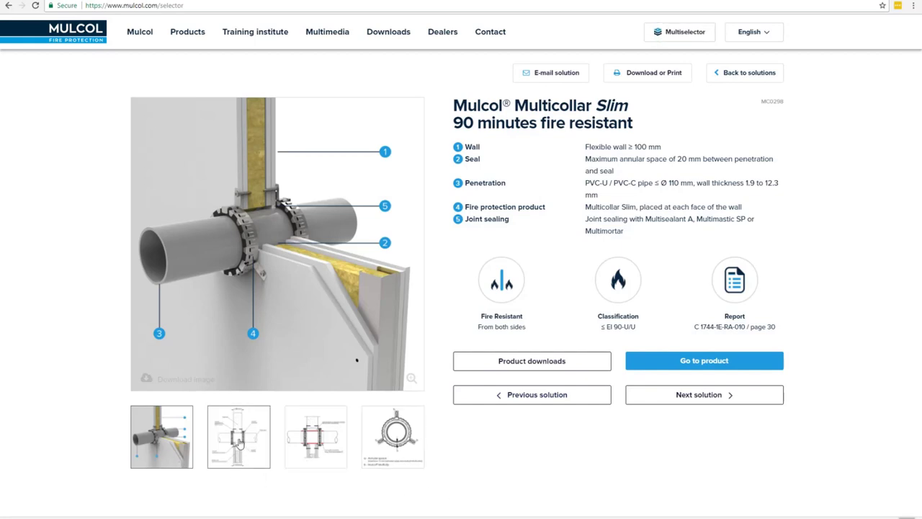
Step: Switch the main image to the wall penetration seal's technical cross-section drawing
{"action": "left_click", "coordinate": [238, 436]}
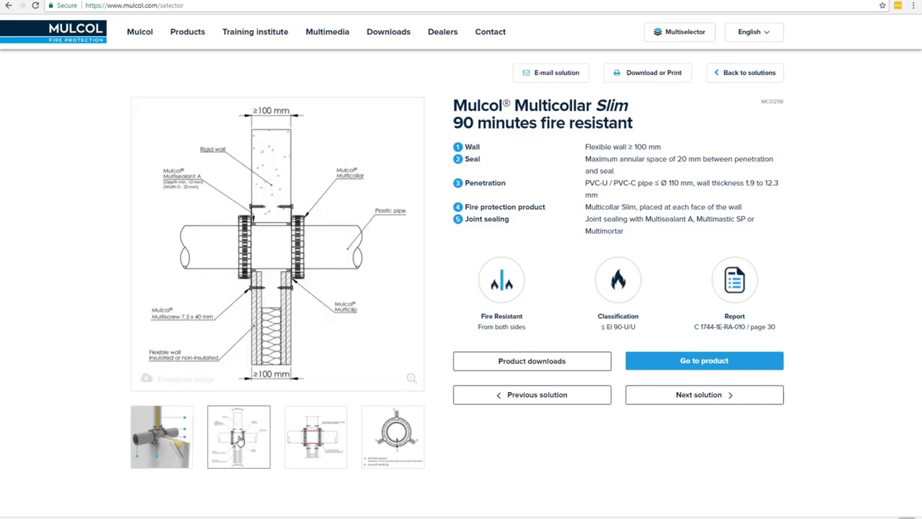
{"action": "left_click", "coordinate": [239, 435]}
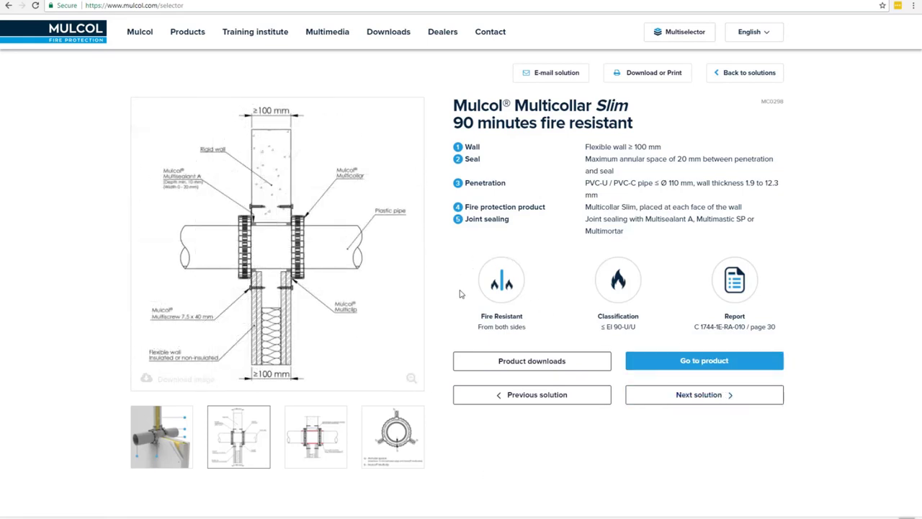
{"action": "mouse_move", "coordinate": [502, 339]}
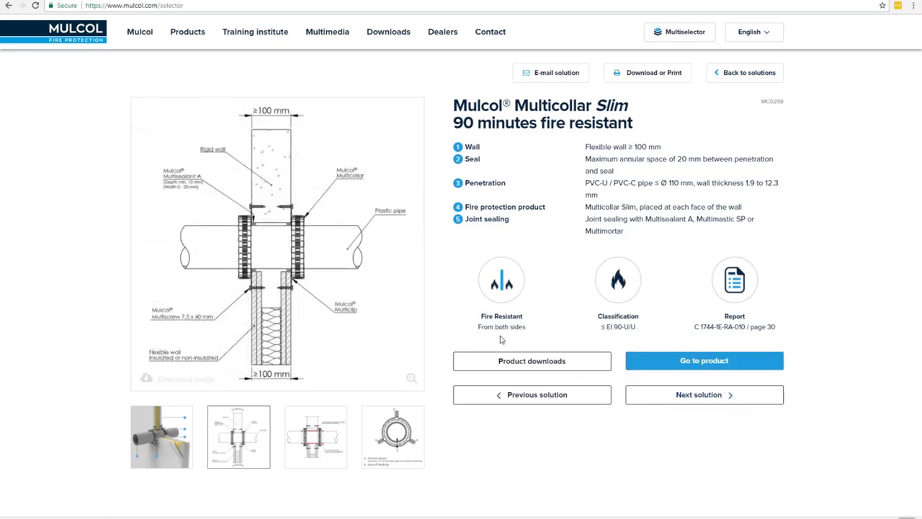
{"action": "mouse_move", "coordinate": [534, 346]}
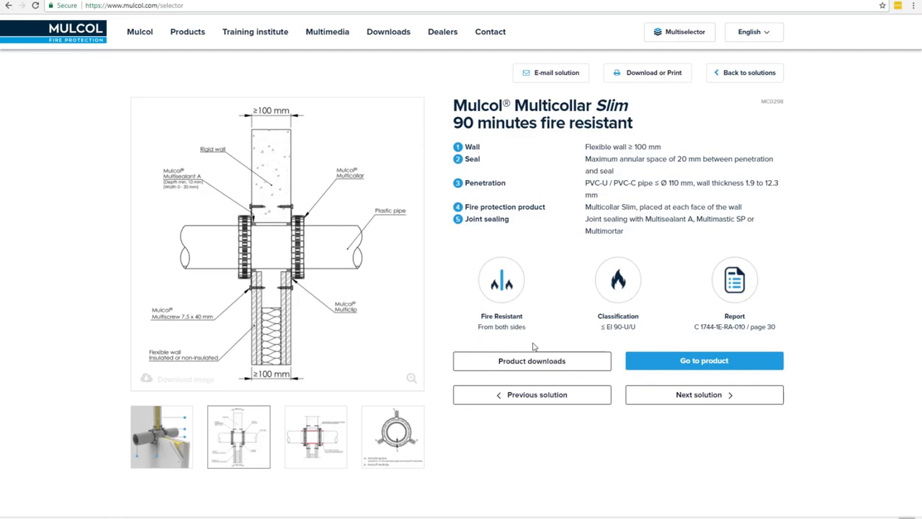
{"action": "mouse_move", "coordinate": [629, 337]}
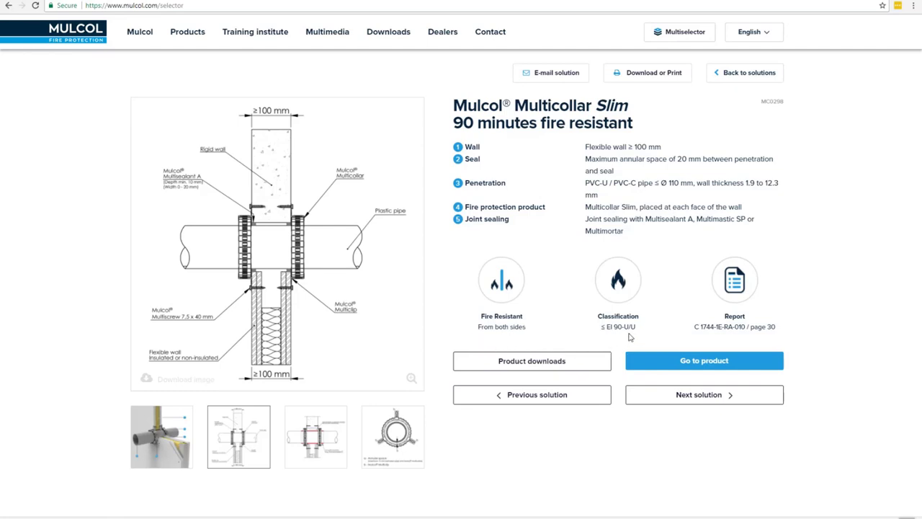
{"action": "mouse_move", "coordinate": [641, 334]}
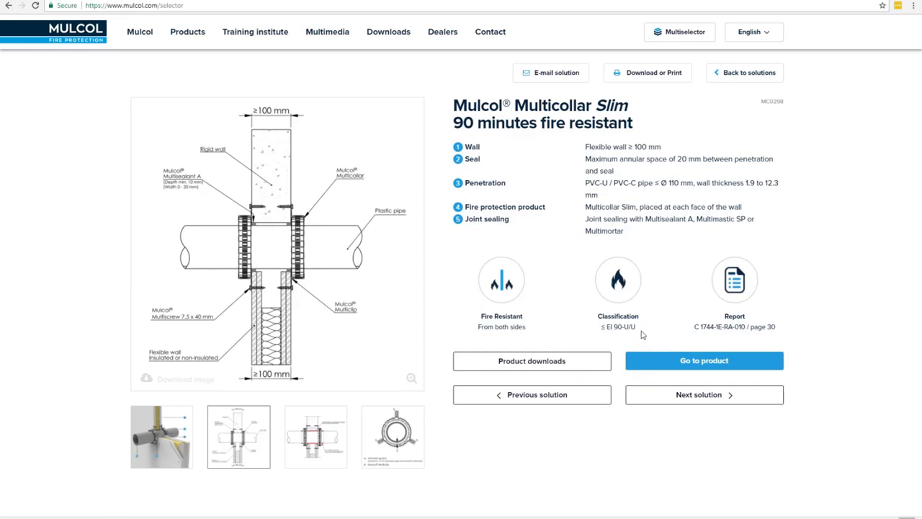
{"action": "mouse_move", "coordinate": [629, 339]}
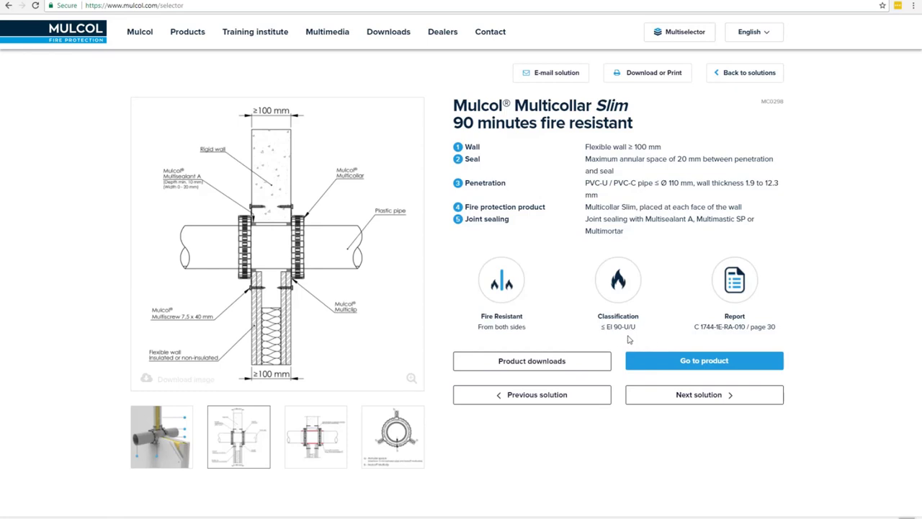
{"action": "mouse_move", "coordinate": [808, 343]}
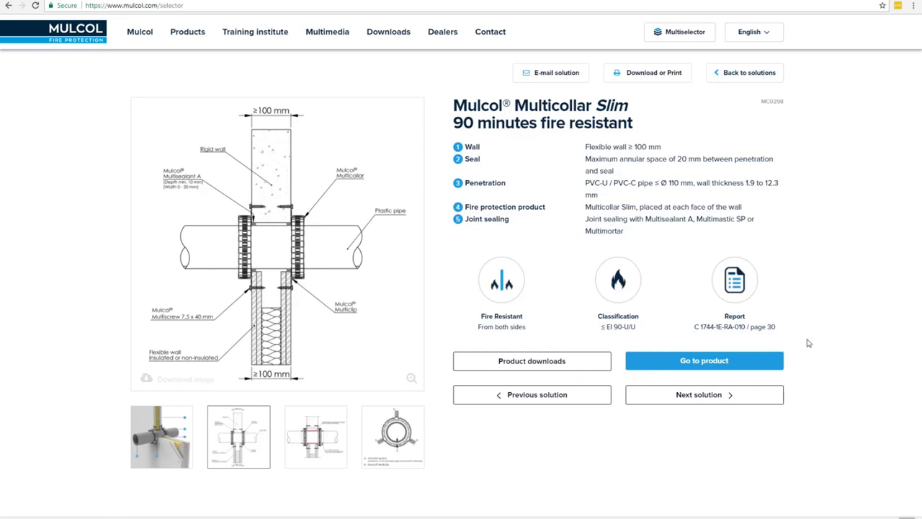
{"action": "mouse_move", "coordinate": [734, 327]}
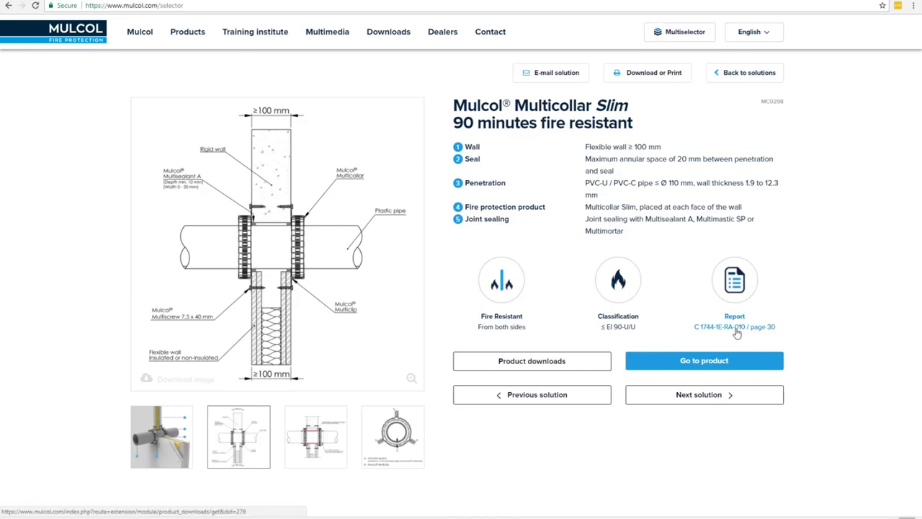
{"action": "mouse_move", "coordinate": [742, 334]}
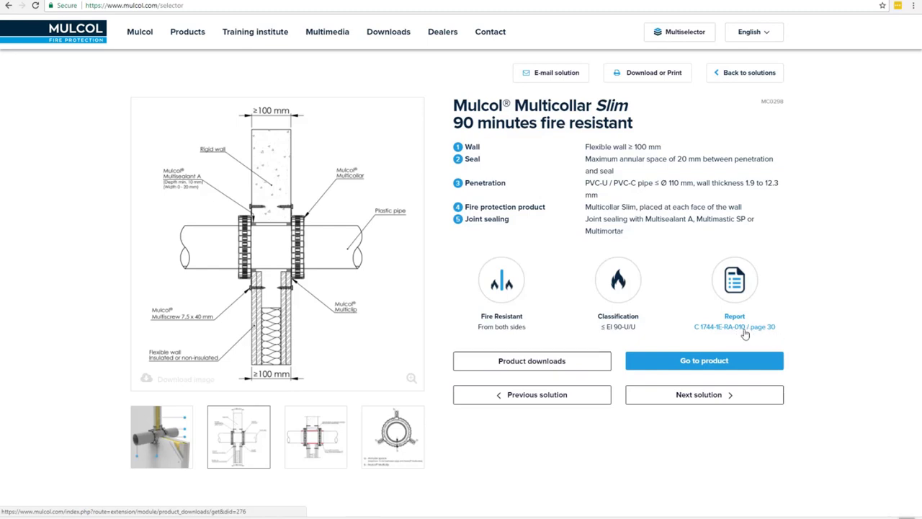
{"action": "mouse_move", "coordinate": [776, 339]}
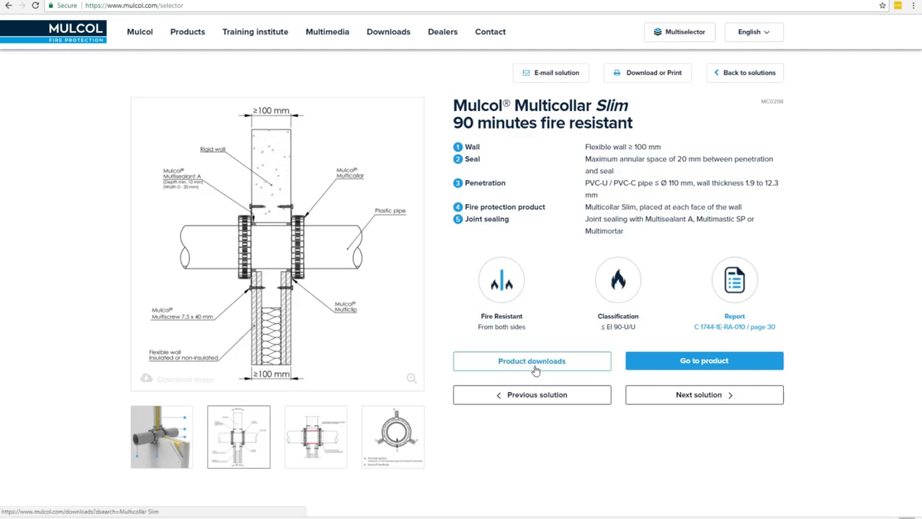
Step: Open the Send Solution e-mail form for the Multicollar Slim 90-minute PVC solution
{"action": "left_click", "coordinate": [532, 361]}
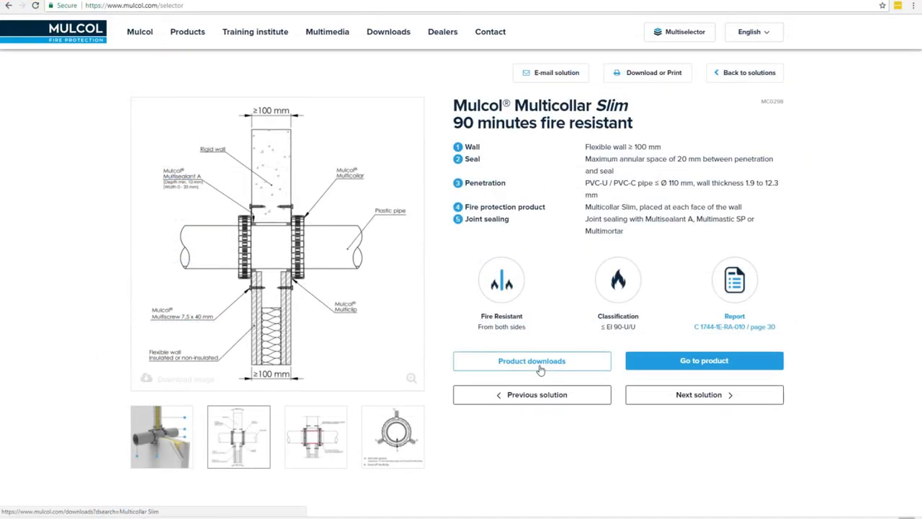
{"action": "mouse_move", "coordinate": [704, 360]}
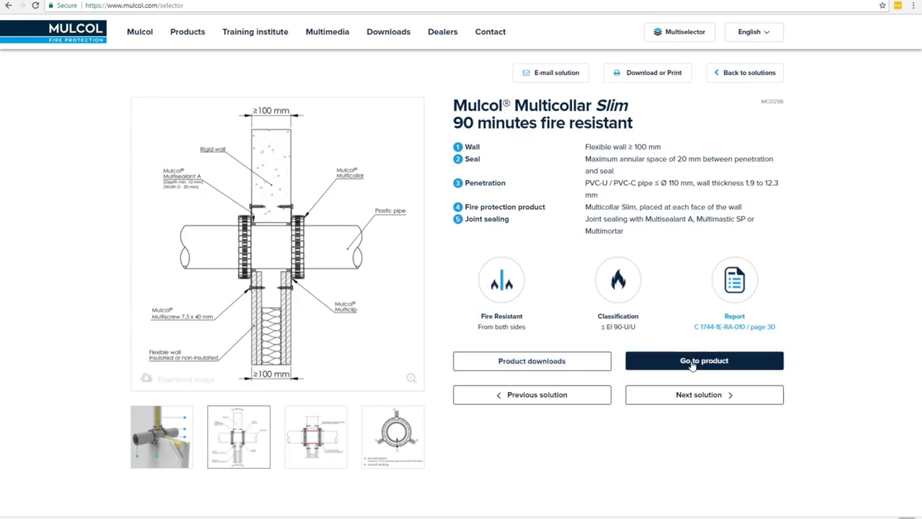
{"action": "left_click", "coordinate": [704, 360]}
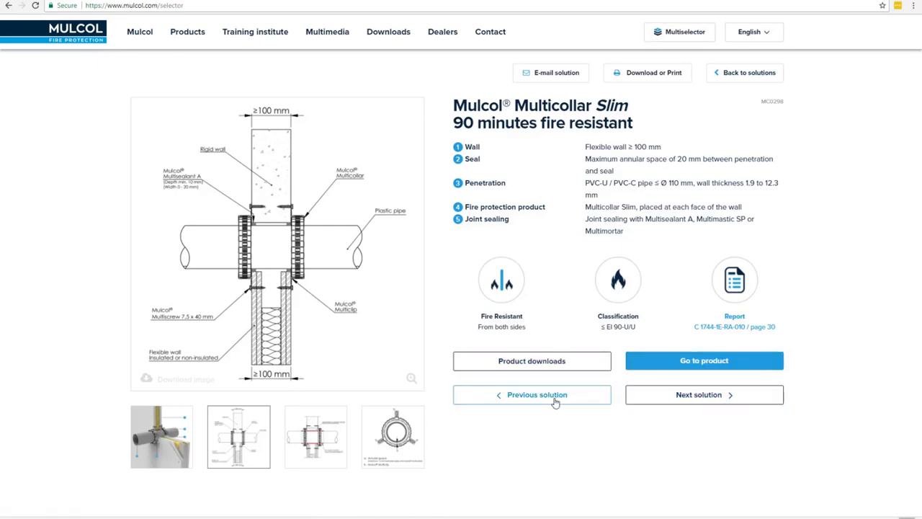
{"action": "mouse_move", "coordinate": [561, 401]}
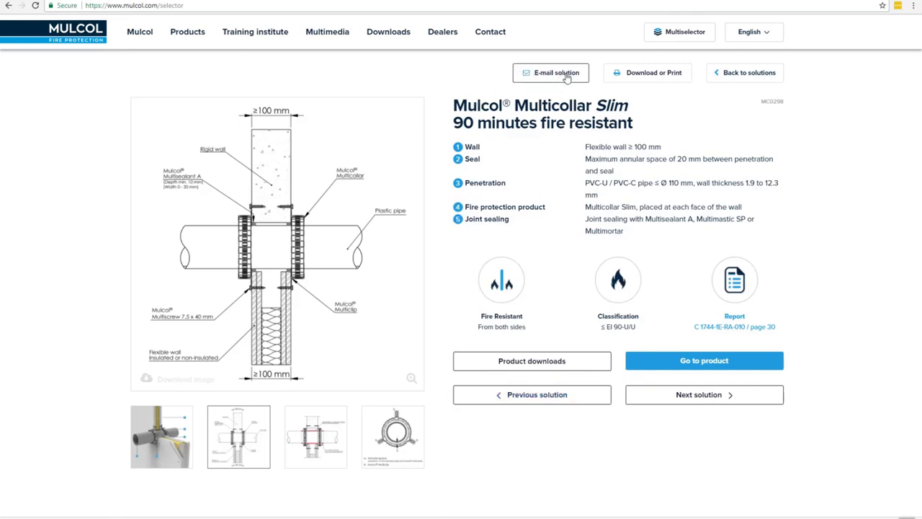
{"action": "mouse_move", "coordinate": [616, 88]}
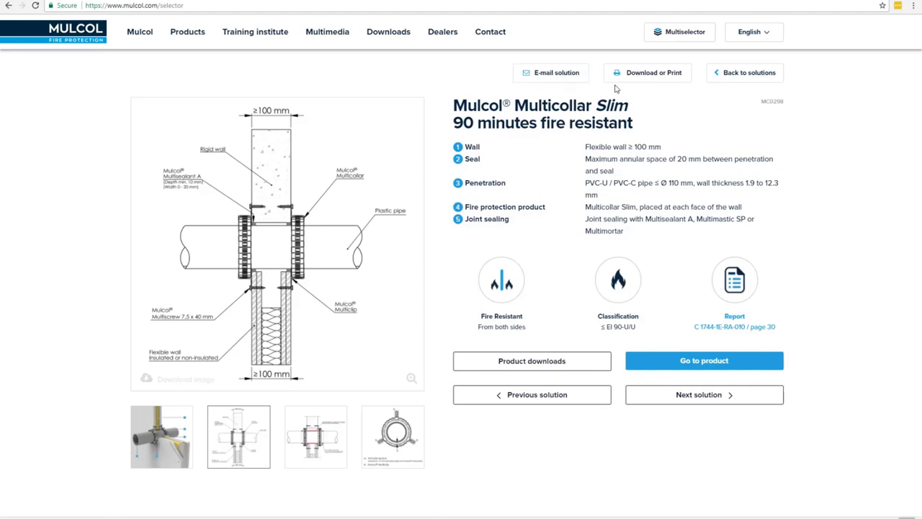
{"action": "mouse_move", "coordinate": [670, 83]}
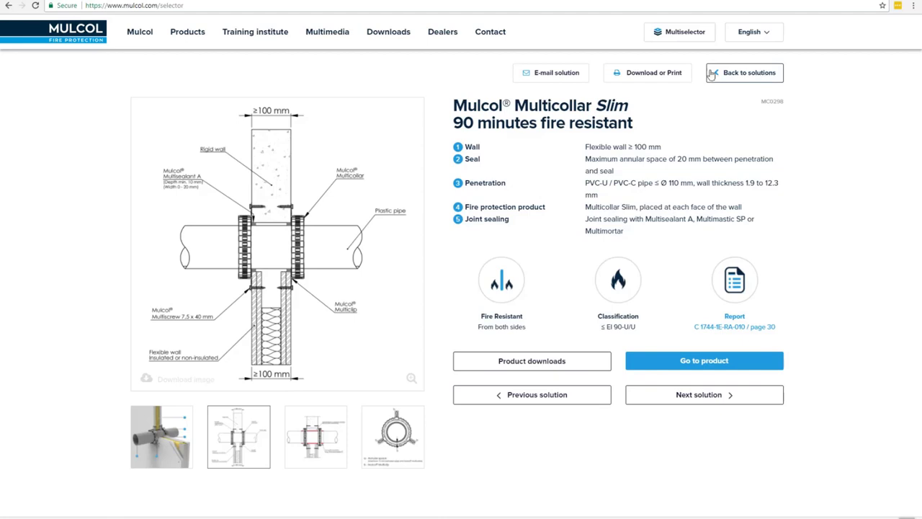
{"action": "left_click", "coordinate": [551, 72]}
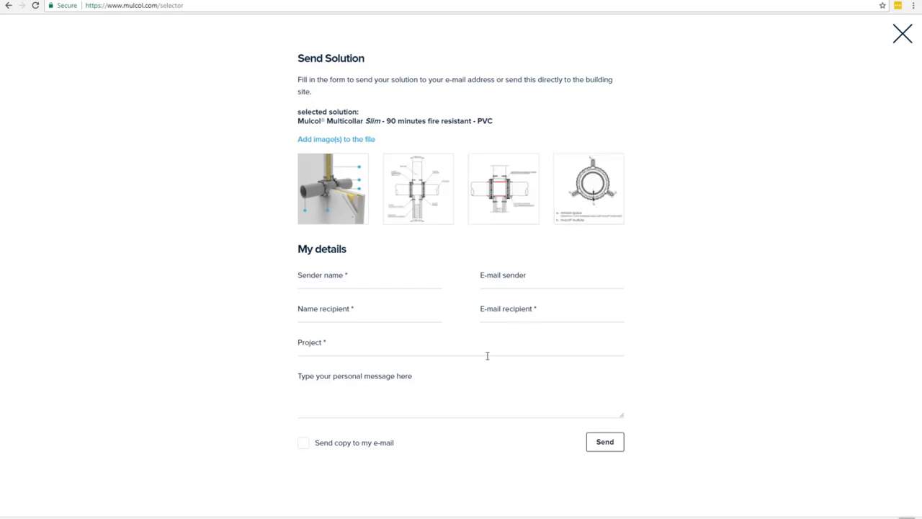
{"action": "left_click", "coordinate": [302, 442]}
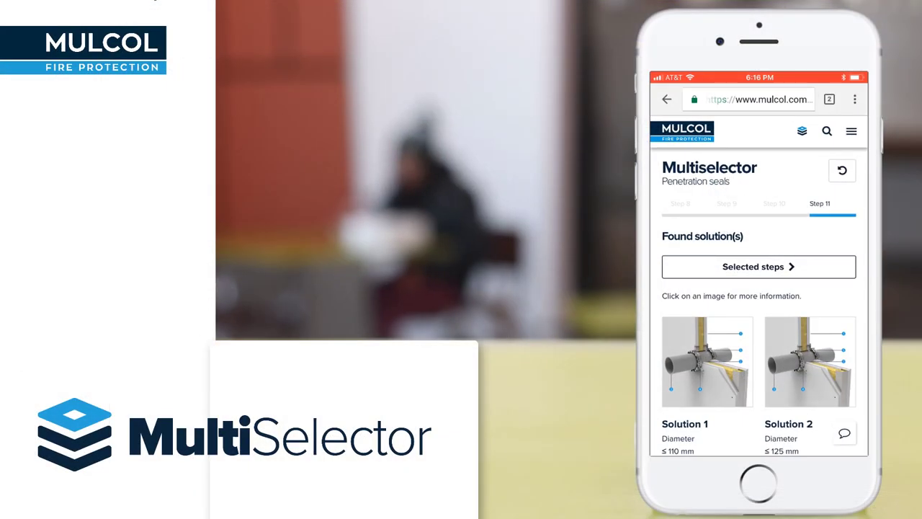
{"action": "scroll", "scroll_direction": "down", "scroll_amount": 3}
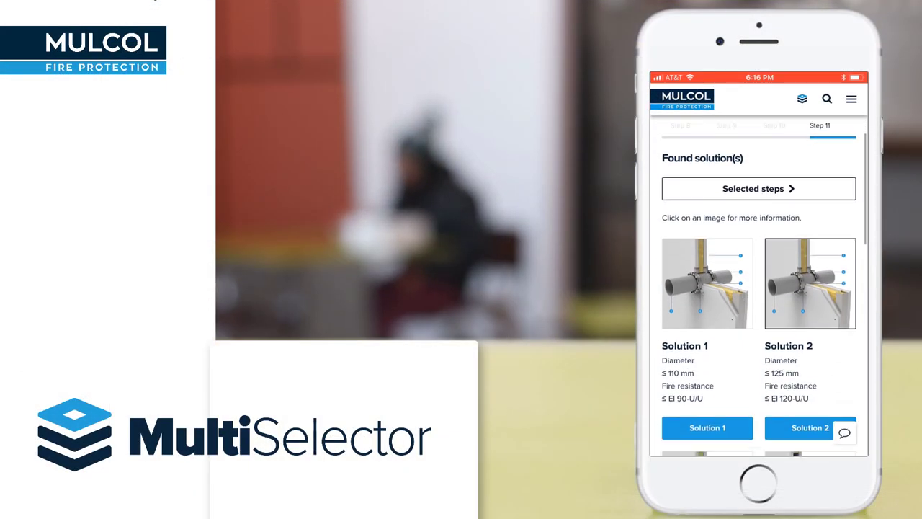
{"action": "scroll", "scroll_direction": "down", "scroll_amount": 3}
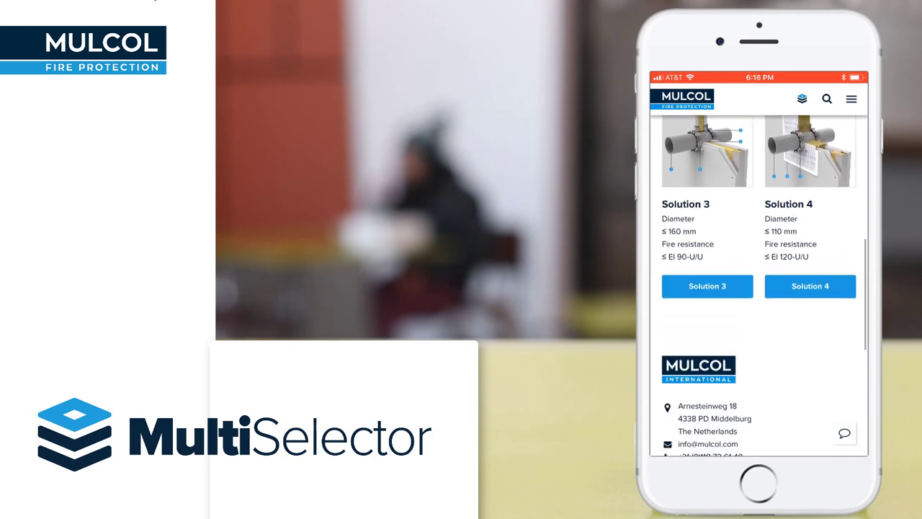
{"action": "scroll", "scroll_direction": "down", "scroll_amount": 3}
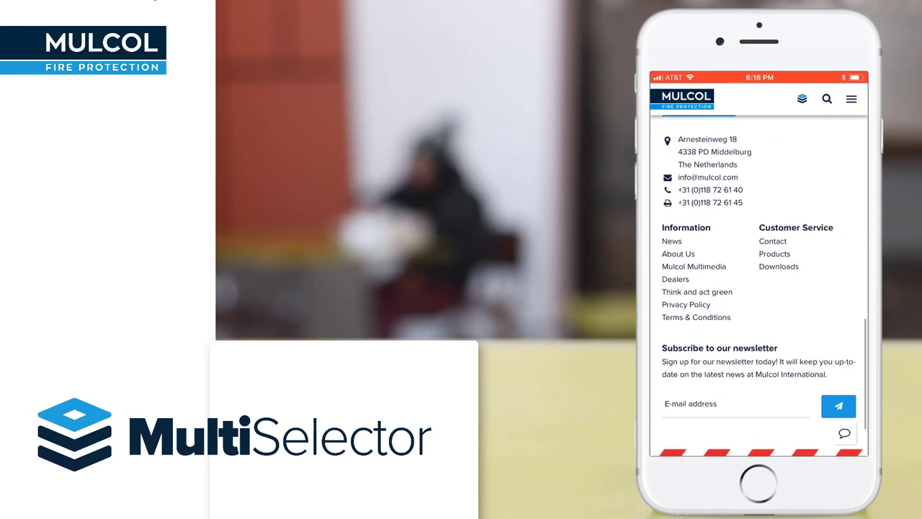